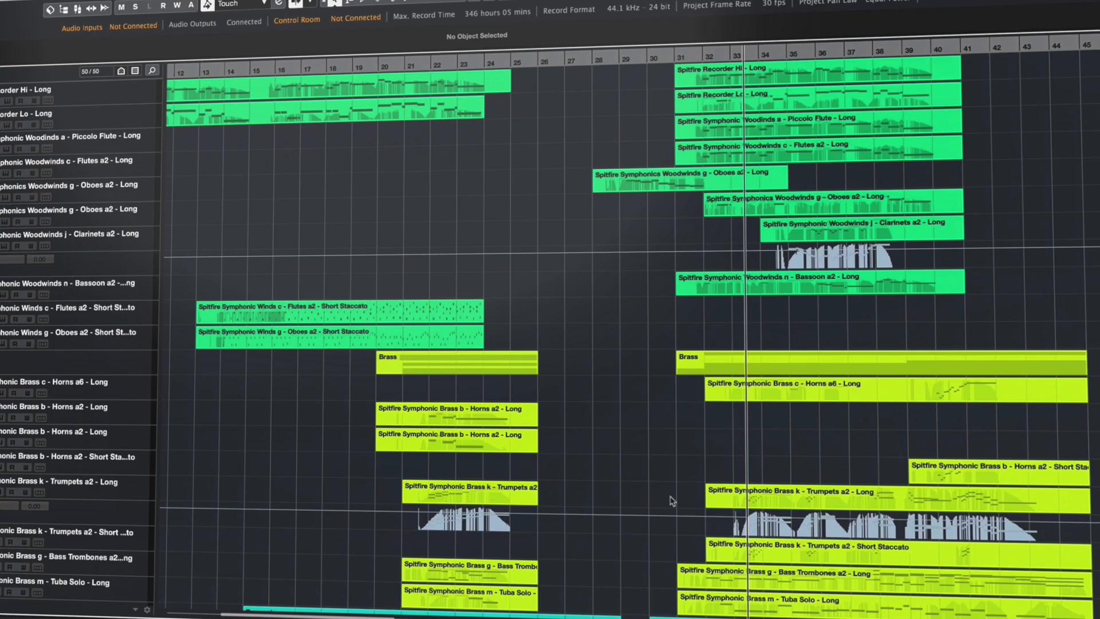
Return from the Advanced editor to the simple track mapping view with Violin 1 as Section player.
{"action": "scroll", "scroll_direction": "down", "scroll_amount": 3}
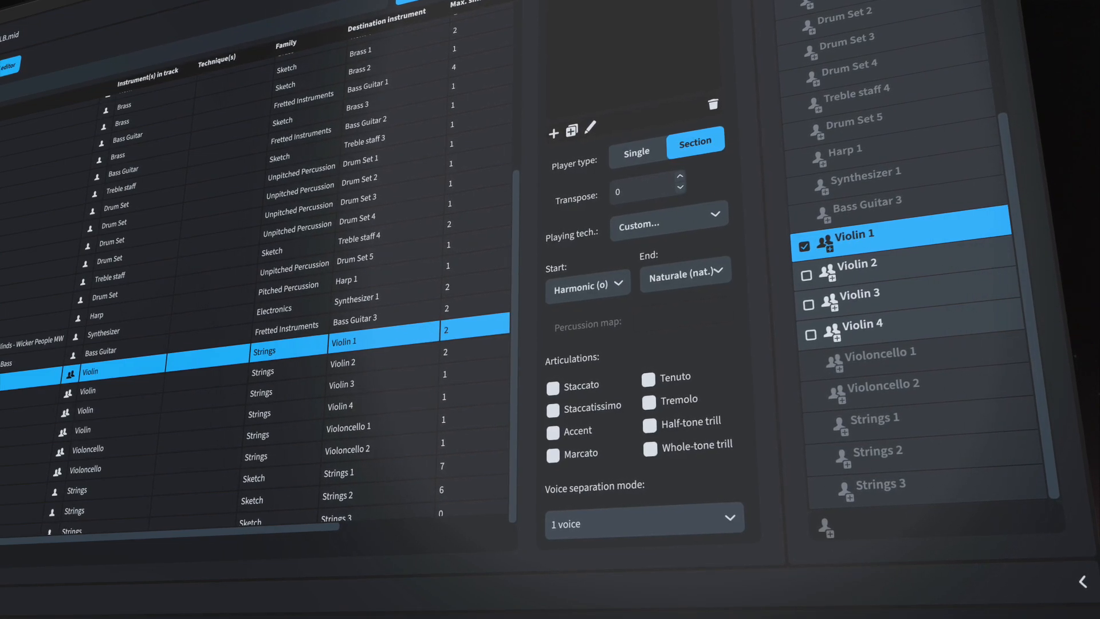
{"action": "left_click", "coordinate": [152, 79]}
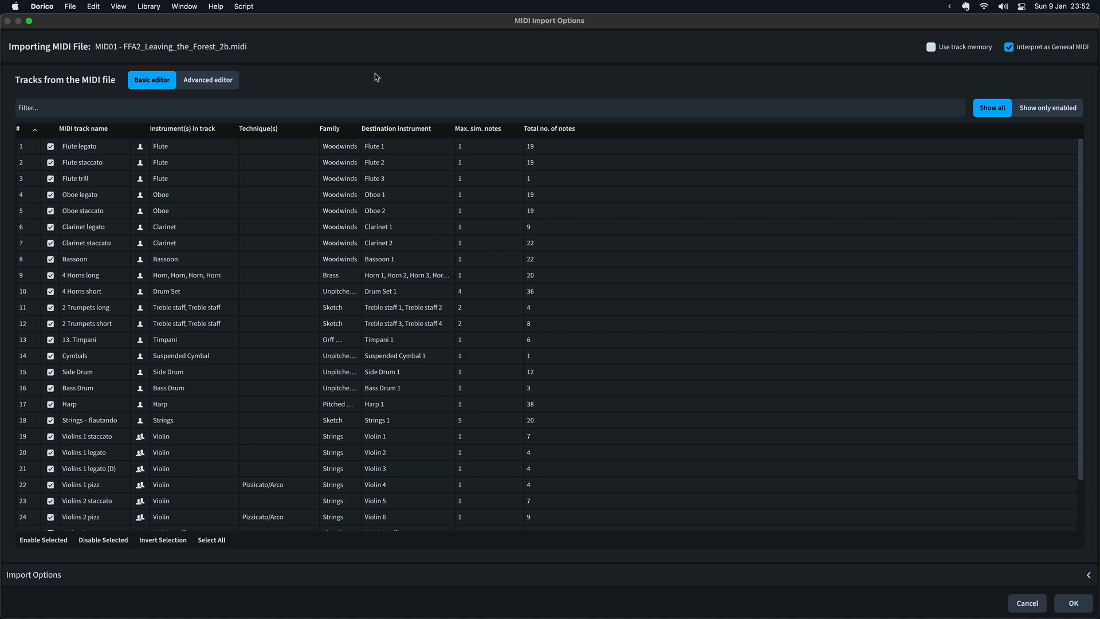
Filter tracks by 'strings' and untick the Violins 1 legato (D) track from import.
{"action": "double_click", "coordinate": [190, 194]}
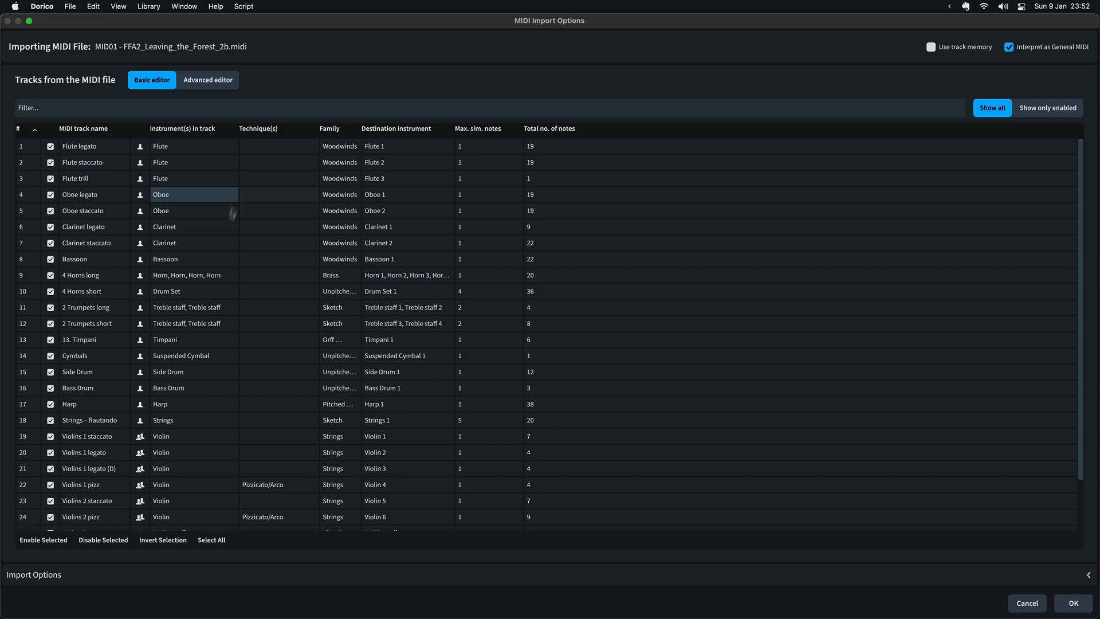
{"action": "scroll", "scroll_direction": "down", "scroll_amount": 3}
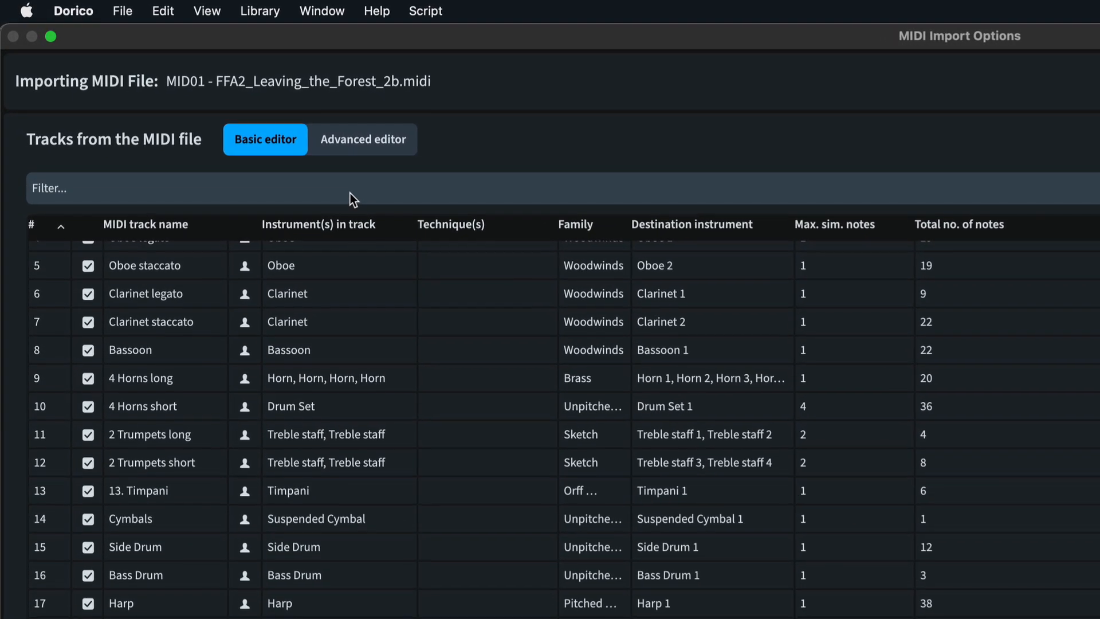
{"action": "type", "text": "strings"}
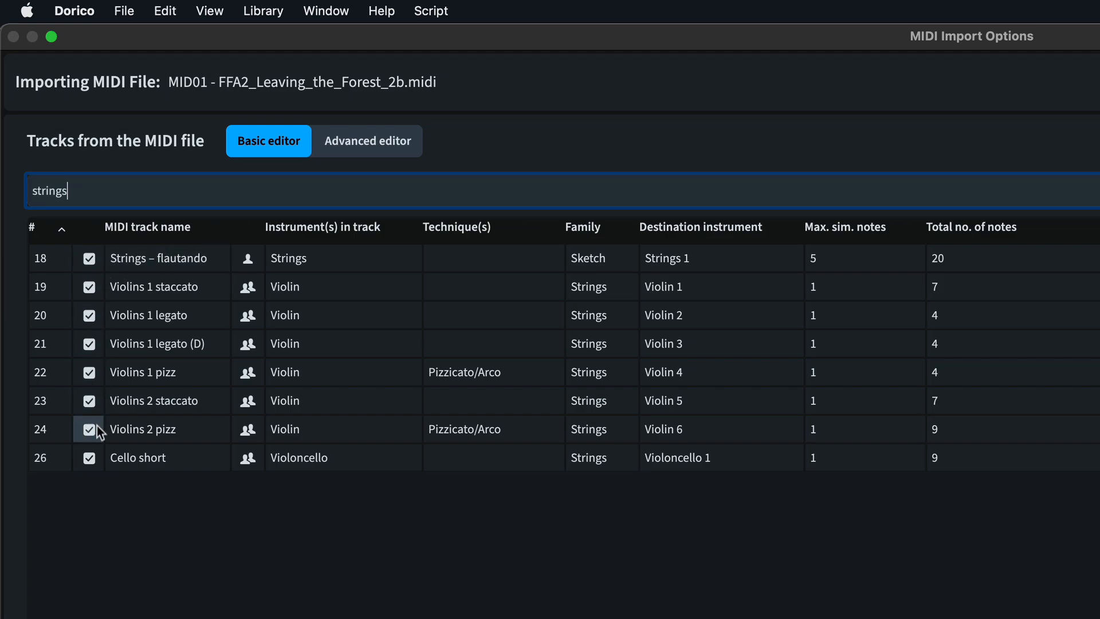
{"action": "mouse_move", "coordinate": [89, 344]}
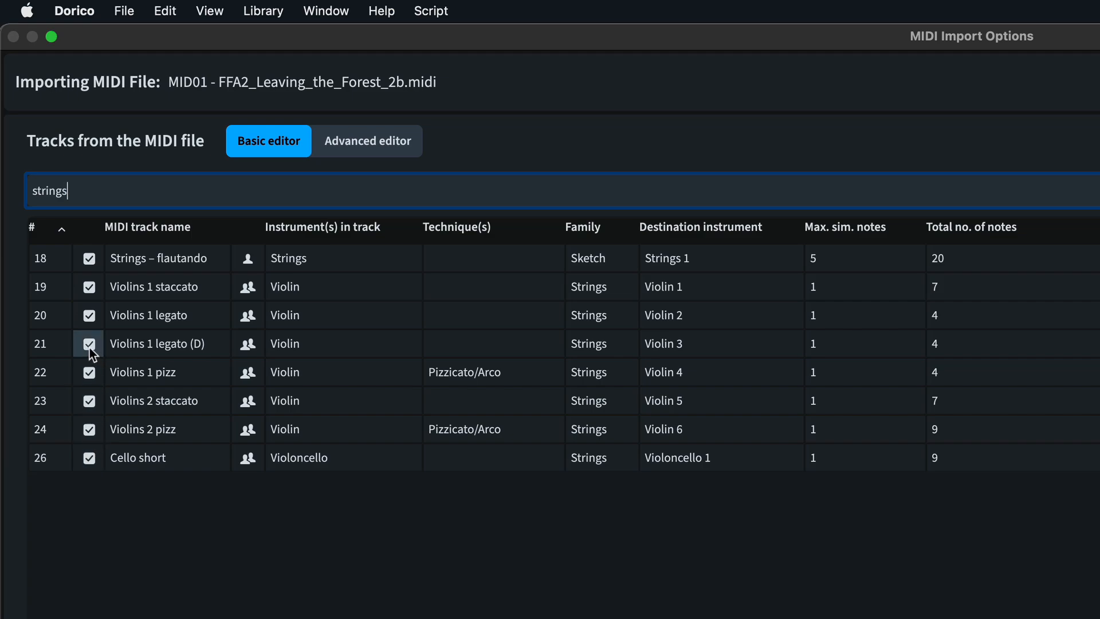
{"action": "left_click", "coordinate": [88, 343]}
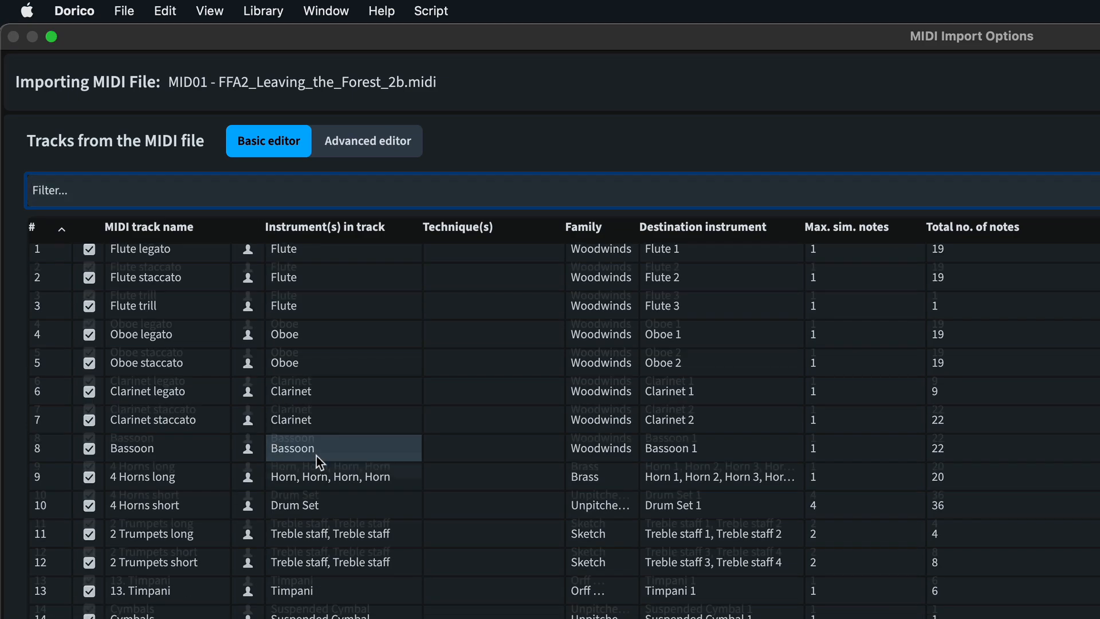
Clear the filter and switch off Interpret as General MIDI.
{"action": "scroll", "scroll_direction": "down", "scroll_amount": 3}
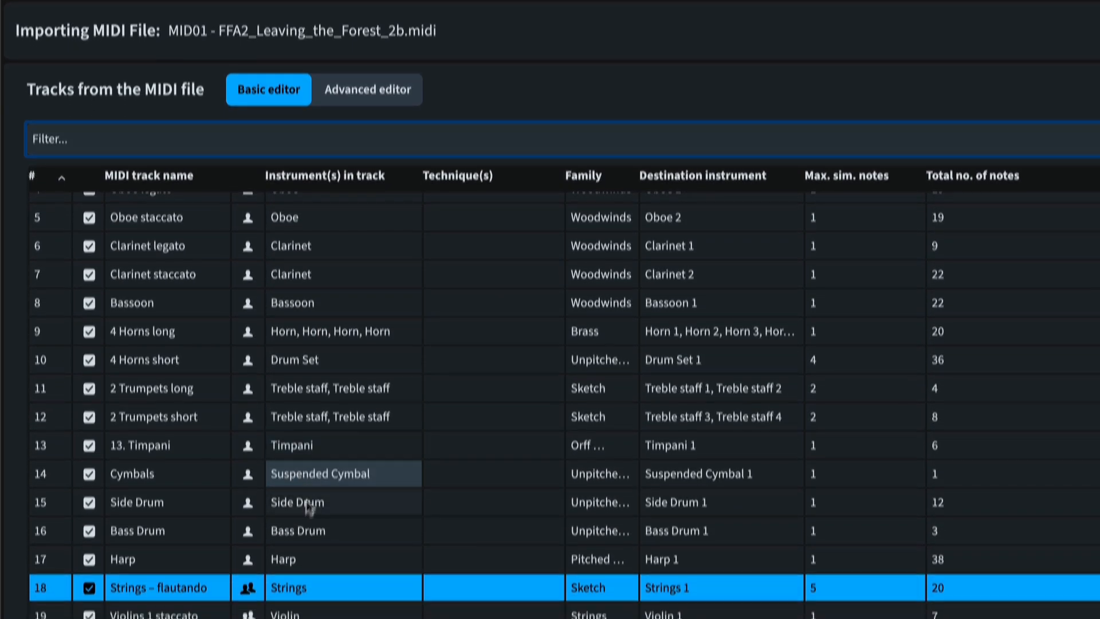
{"action": "scroll", "scroll_direction": "down", "scroll_amount": 3}
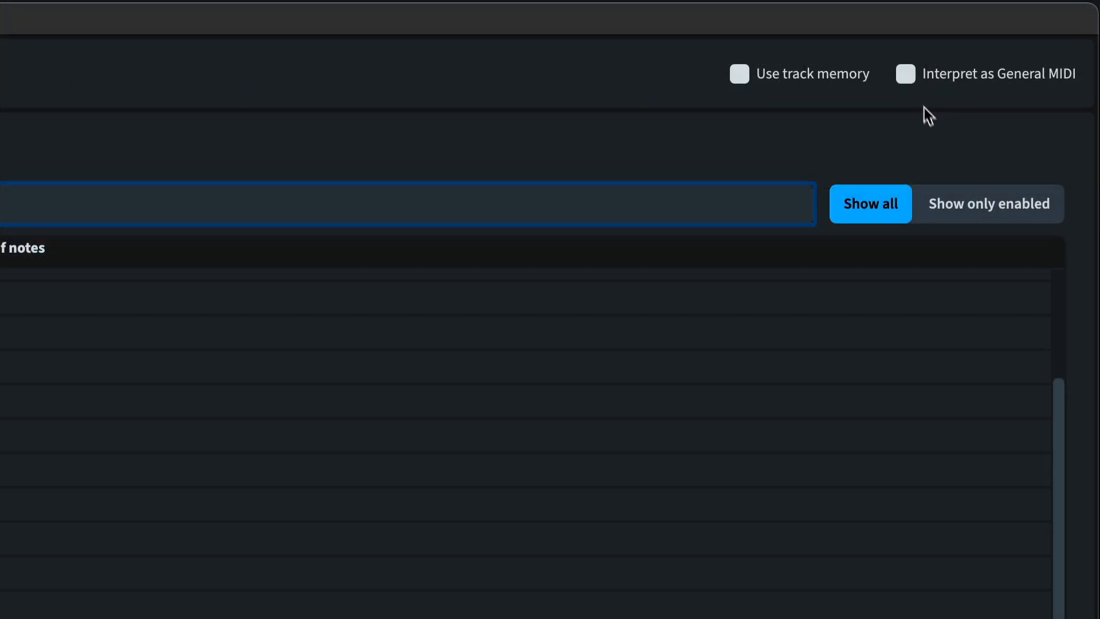
Set the Cellos long track to Violoncello and keep Pizzicato/Arco on the Violins 1 pizz track.
{"action": "left_click", "coordinate": [905, 74]}
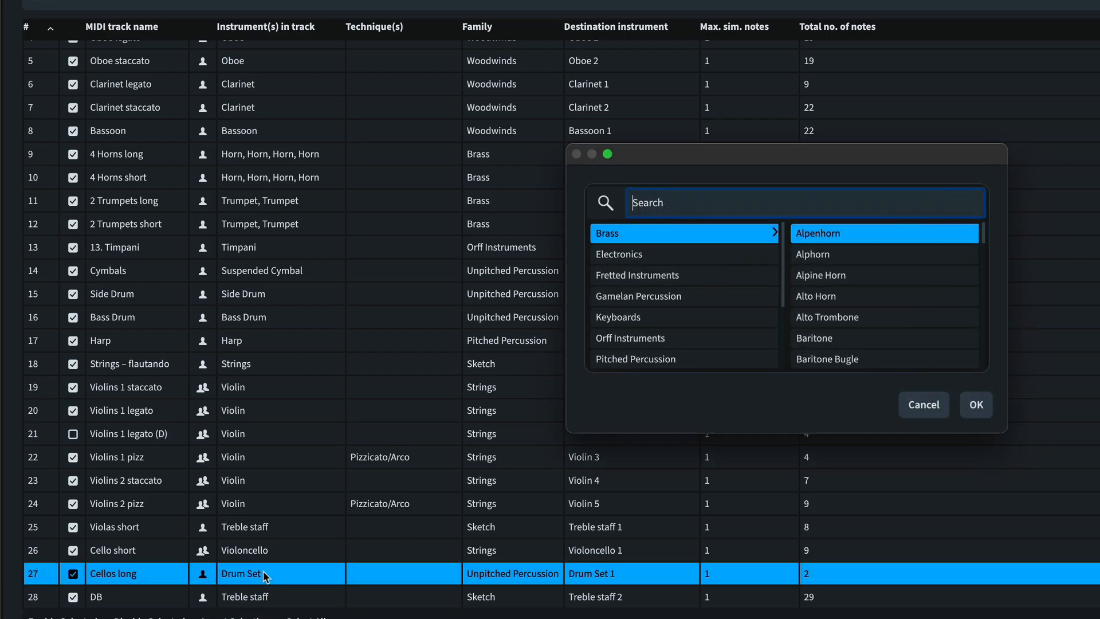
{"action": "left_click", "coordinate": [975, 405]}
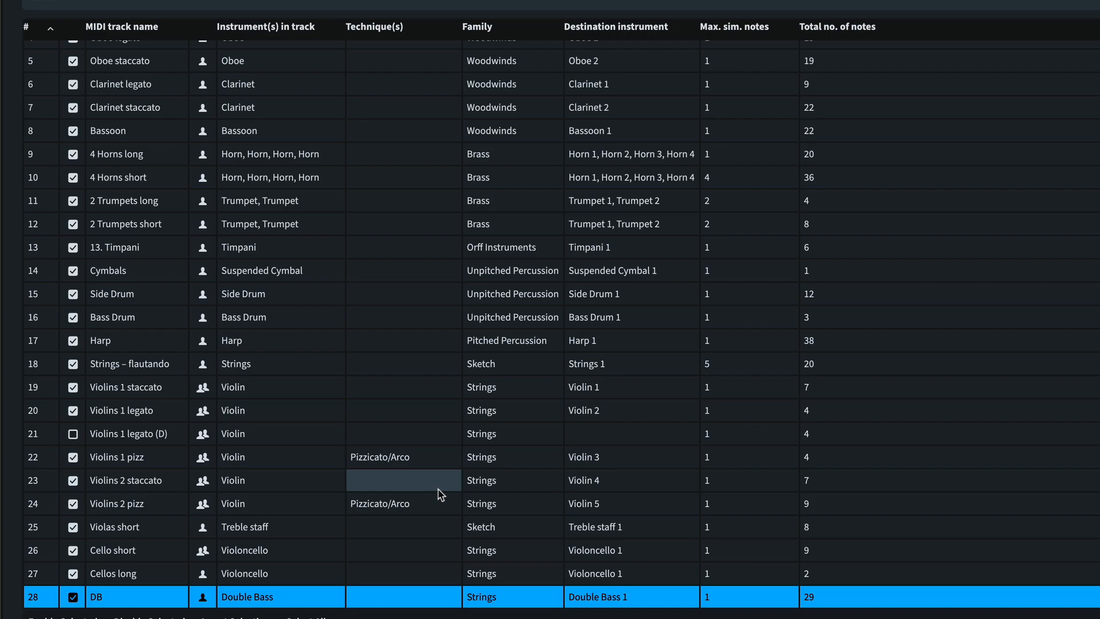
{"action": "left_click", "coordinate": [402, 457]}
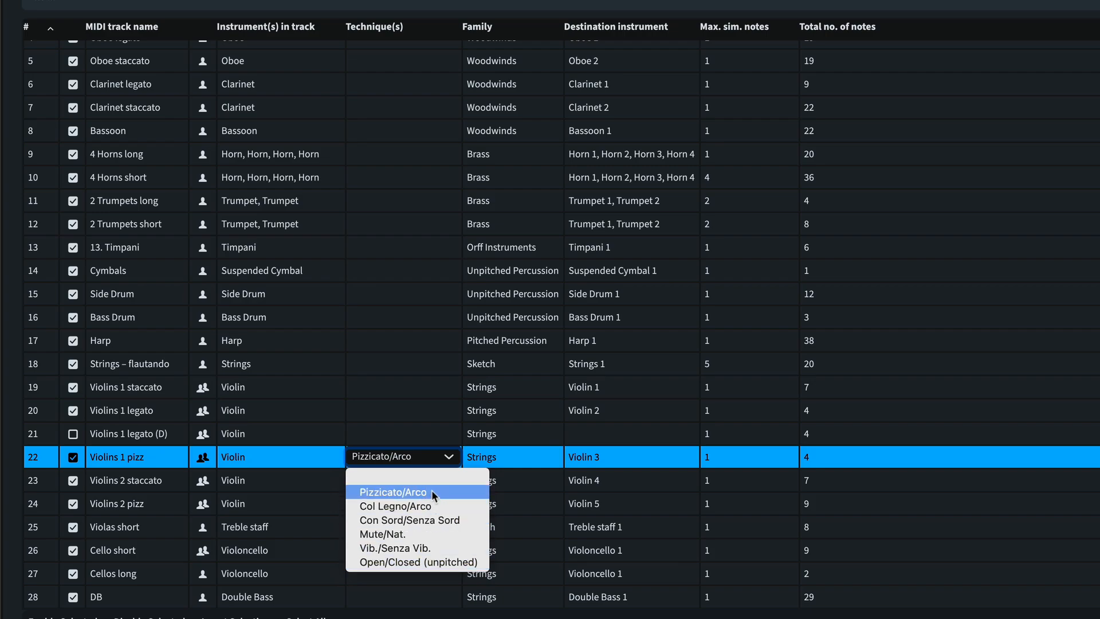
{"action": "left_click", "coordinate": [391, 491]}
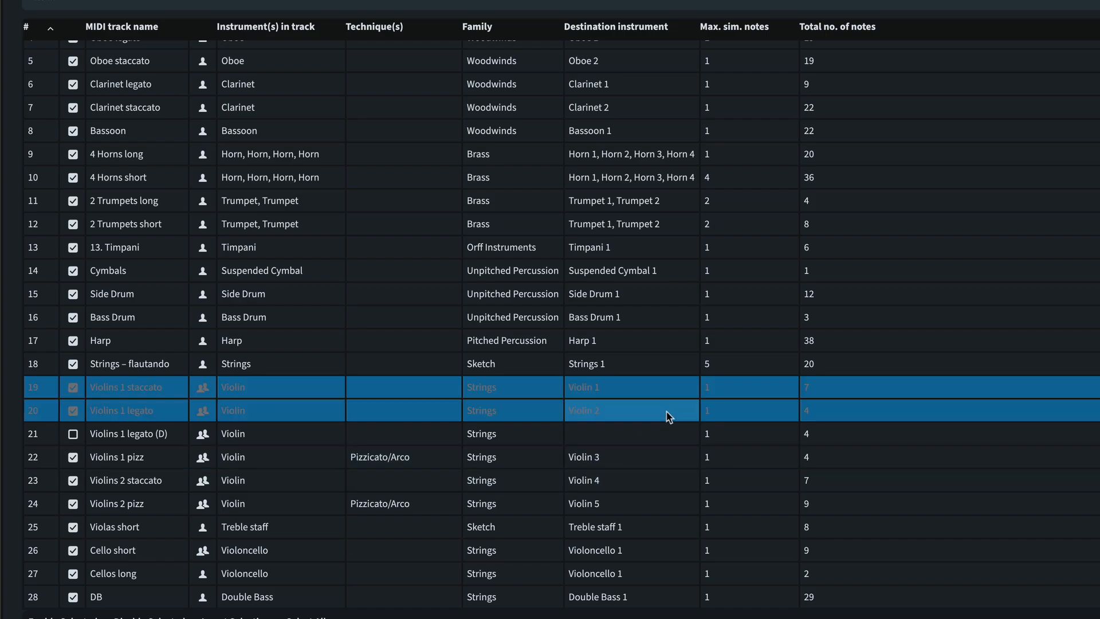
Send both Violins 1 legato and Violins 1 pizz tracks to the Violin 1 player.
{"action": "left_click", "coordinate": [126, 479]}
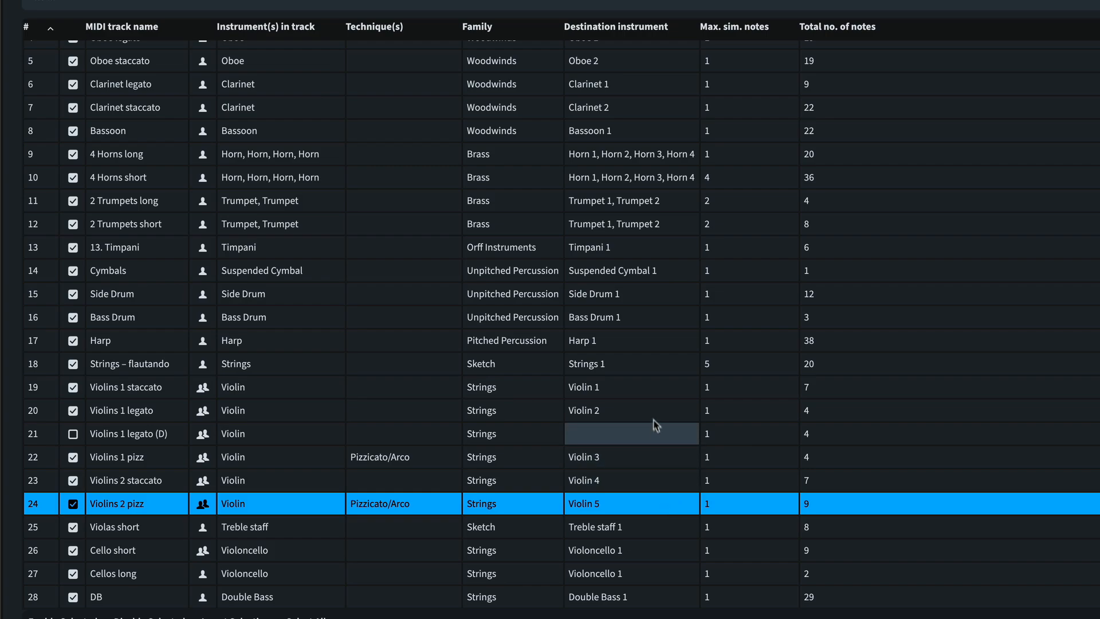
{"action": "left_click", "coordinate": [630, 410]}
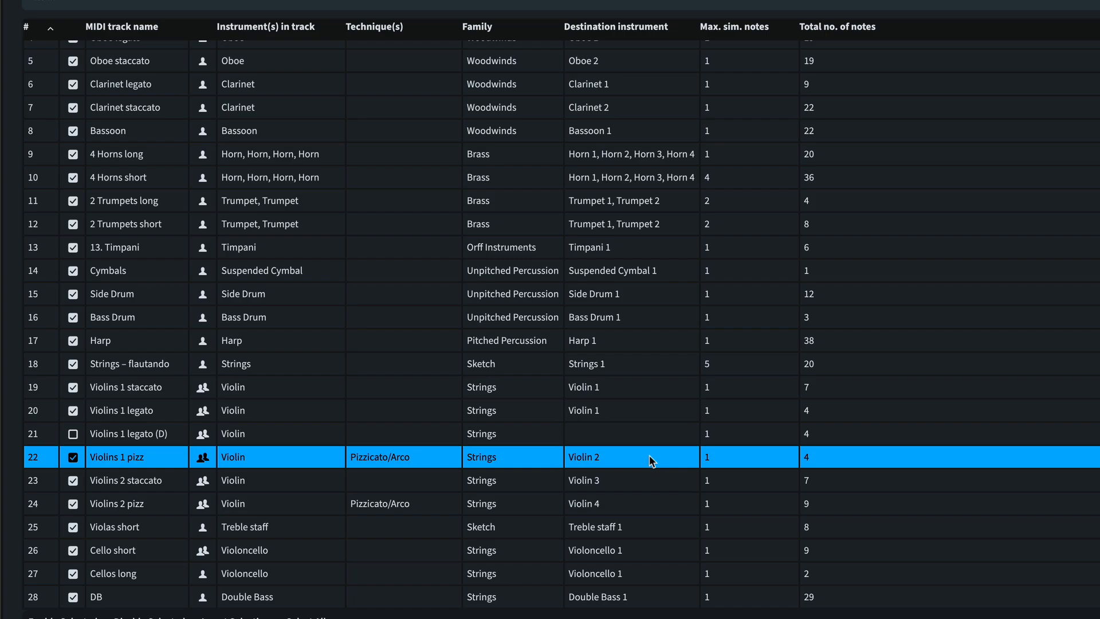
{"action": "left_click", "coordinate": [630, 457]}
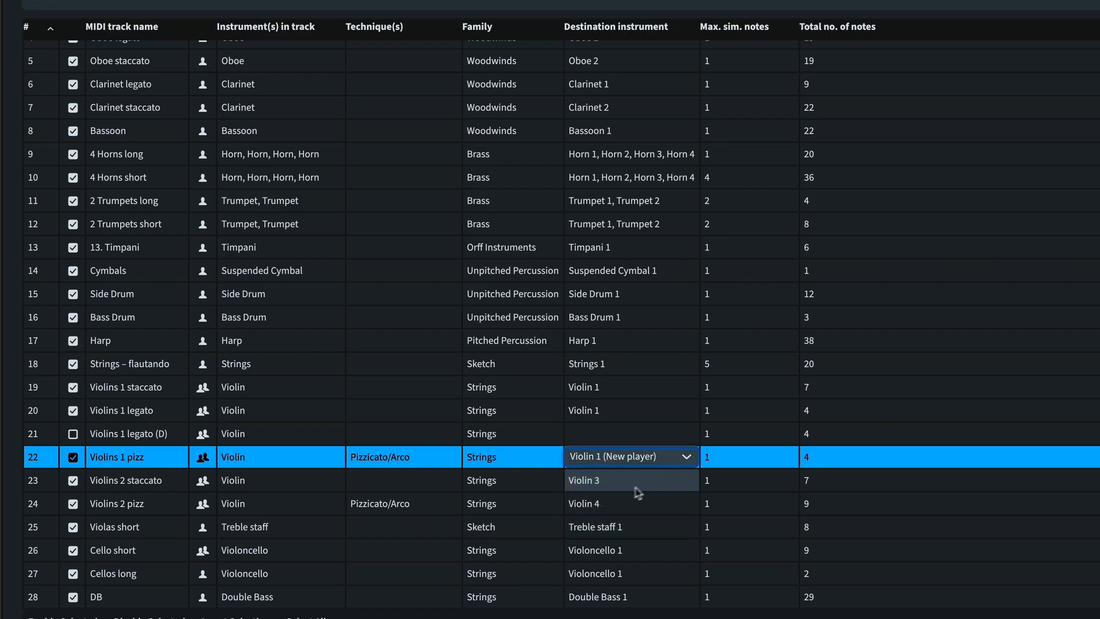
{"action": "left_click", "coordinate": [579, 480]}
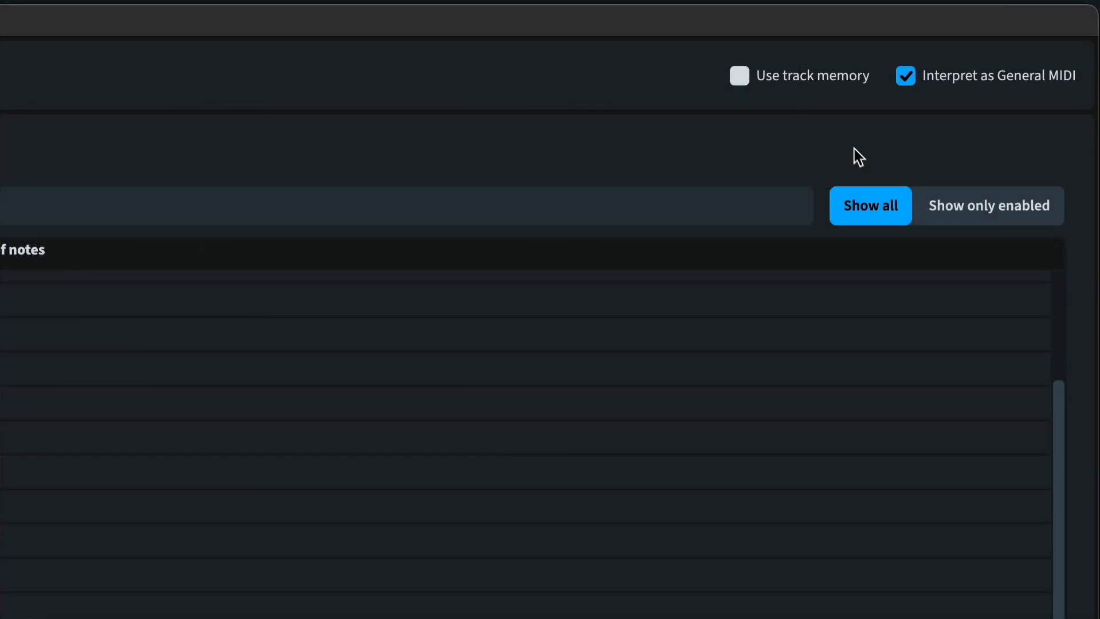
Tick Interpret as General MIDI and Use track memory for the import.
{"action": "left_click", "coordinate": [738, 75]}
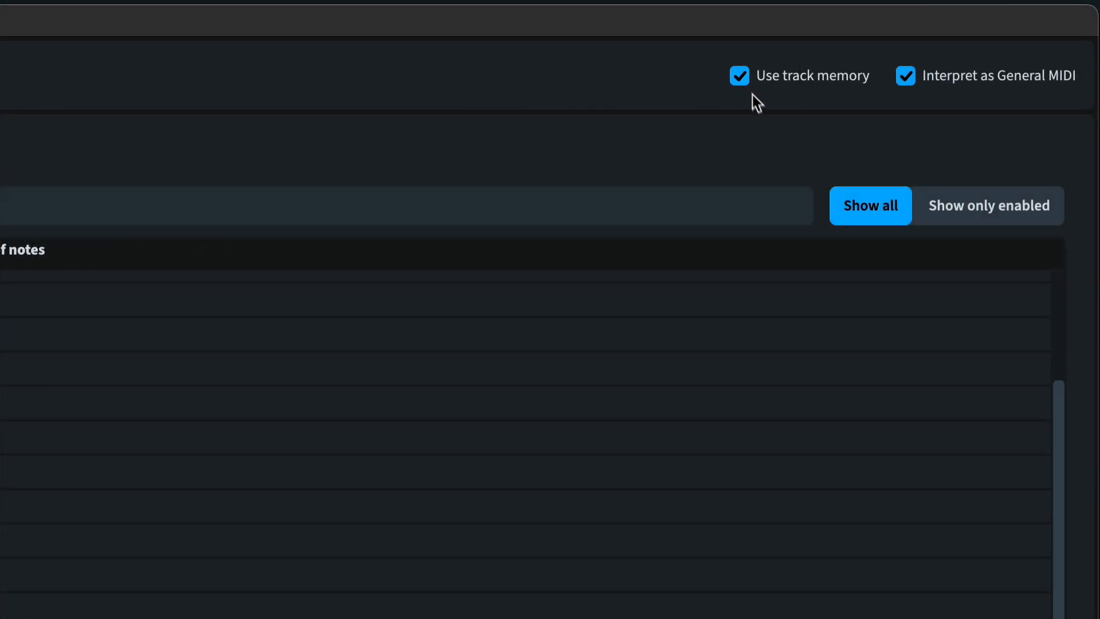
{"action": "mouse_move", "coordinate": [770, 138]}
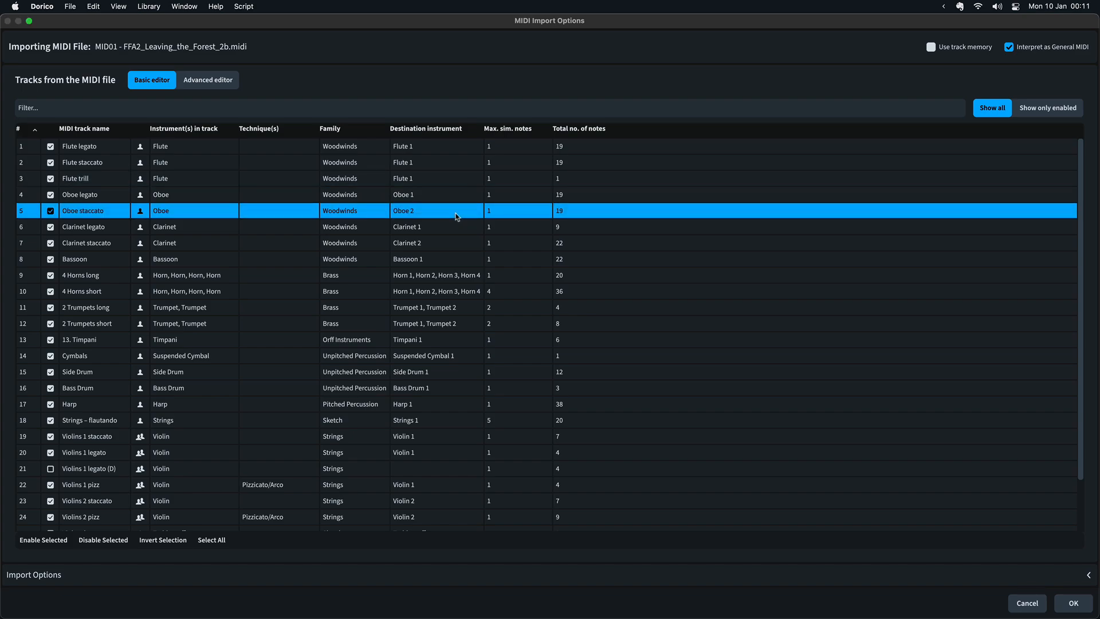
{"action": "left_click", "coordinate": [437, 210]}
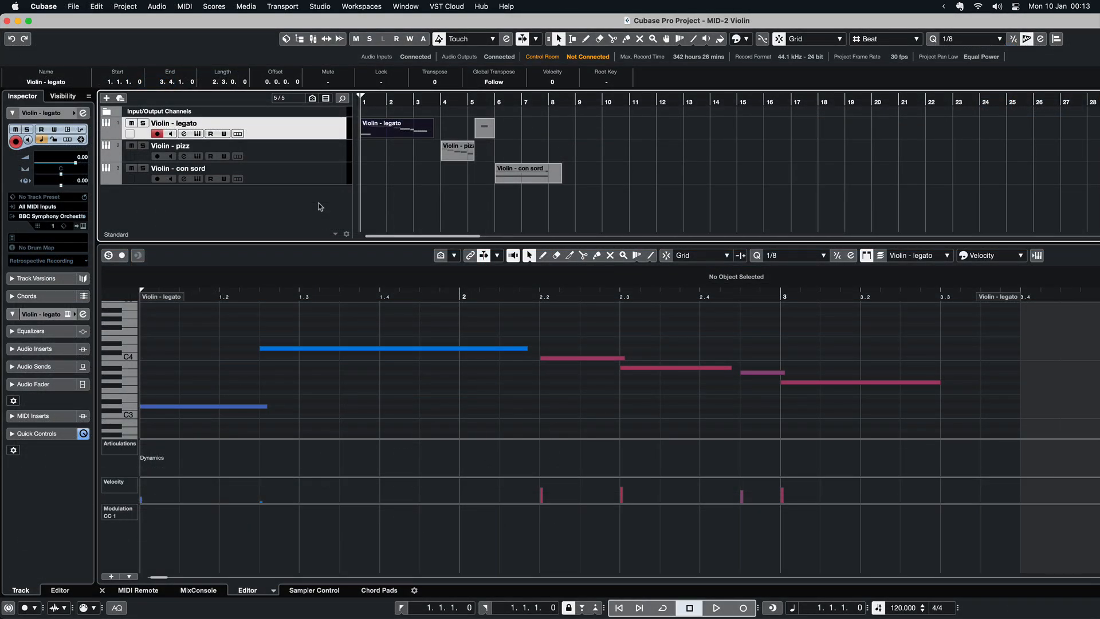
{"action": "left_click", "coordinate": [456, 153]}
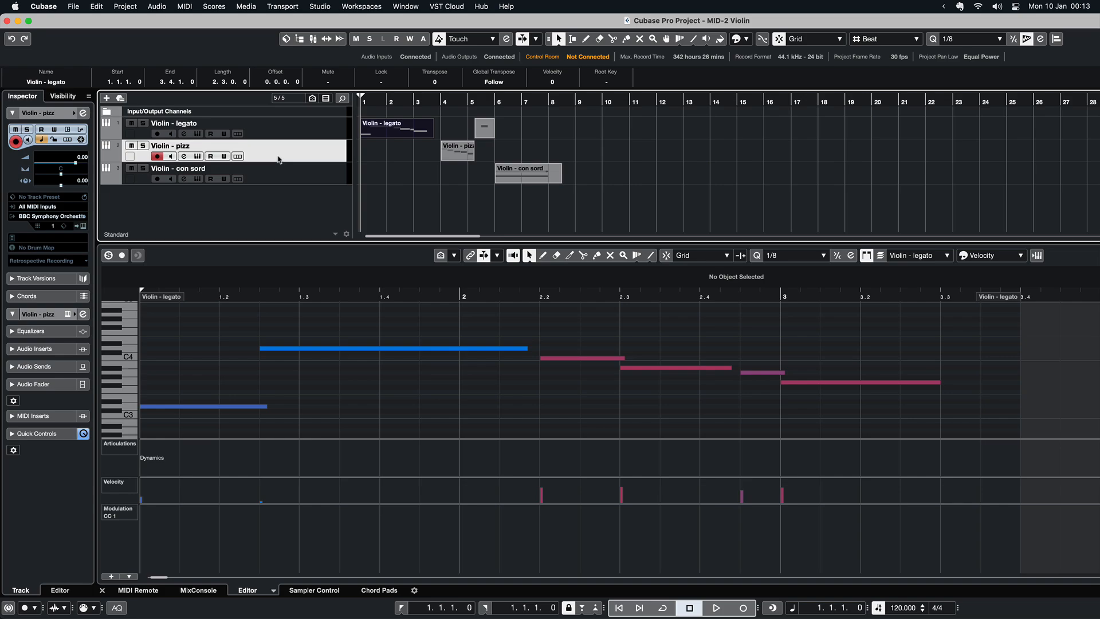
{"action": "left_click", "coordinate": [179, 168]}
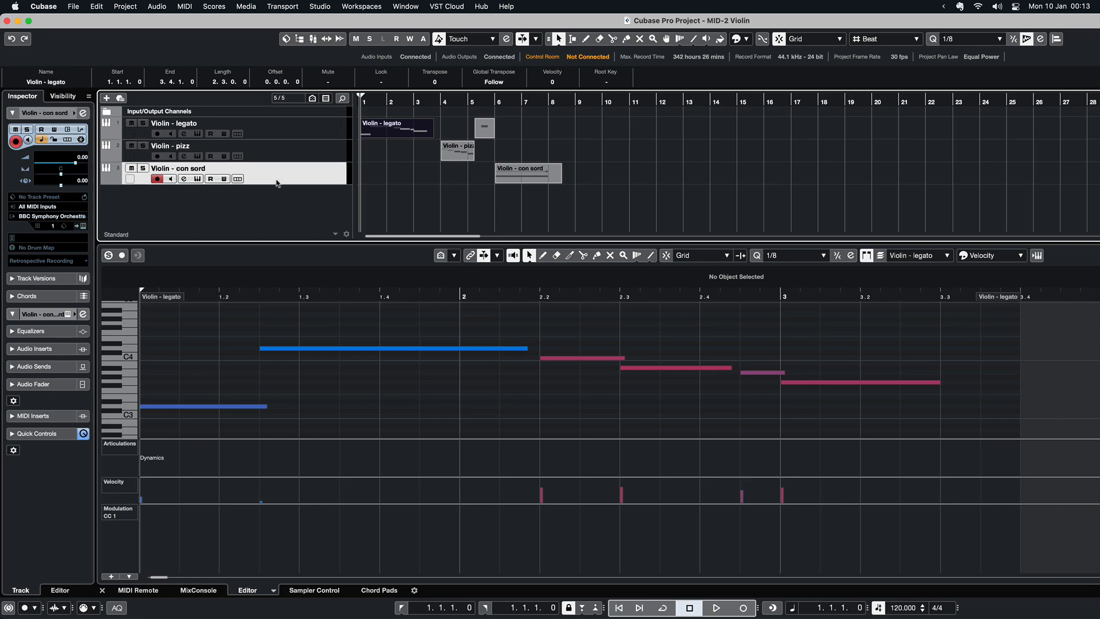
{"action": "mouse_move", "coordinate": [285, 205]}
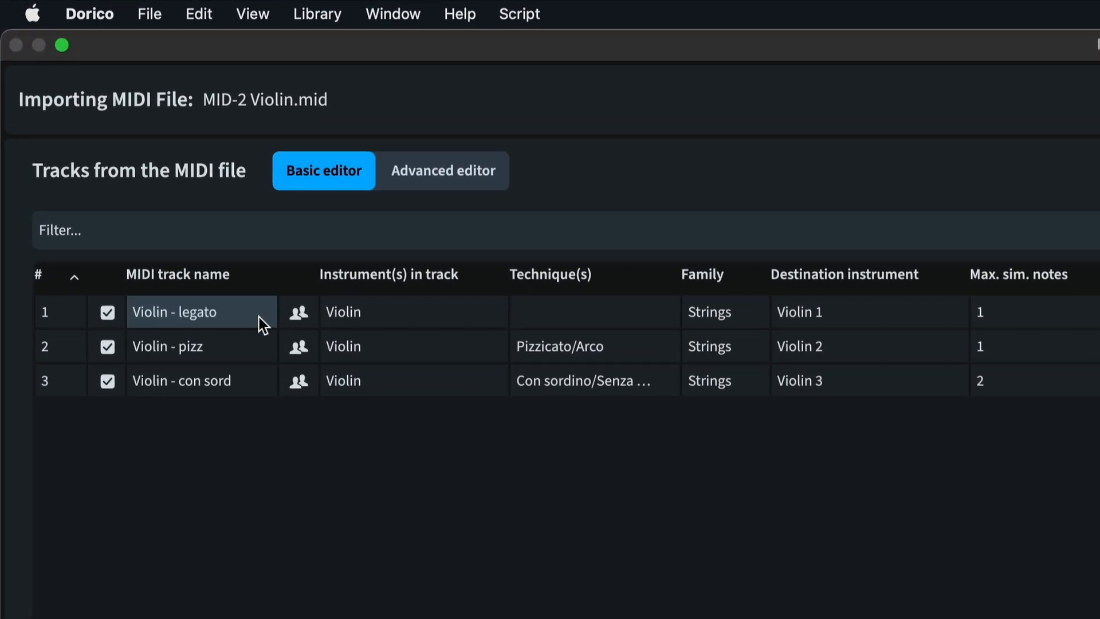
Map the legato, pizz and con sord tracks of MID-2 Violin.mid to Violin 1 and import.
{"action": "left_click", "coordinate": [201, 380]}
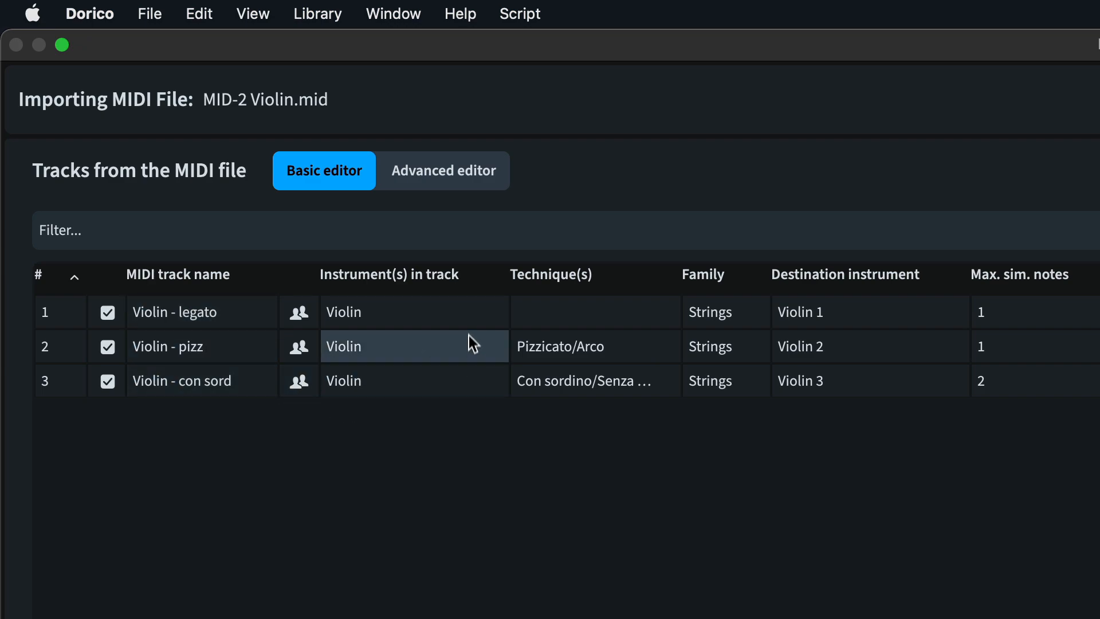
{"action": "left_click", "coordinate": [414, 381]}
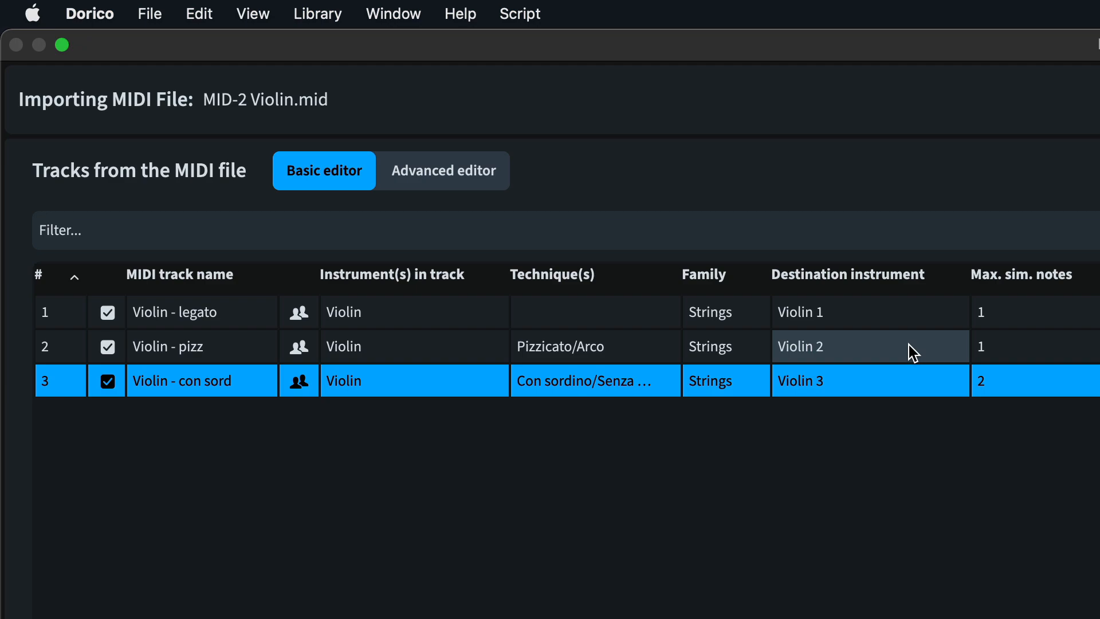
{"action": "left_click", "coordinate": [869, 345]}
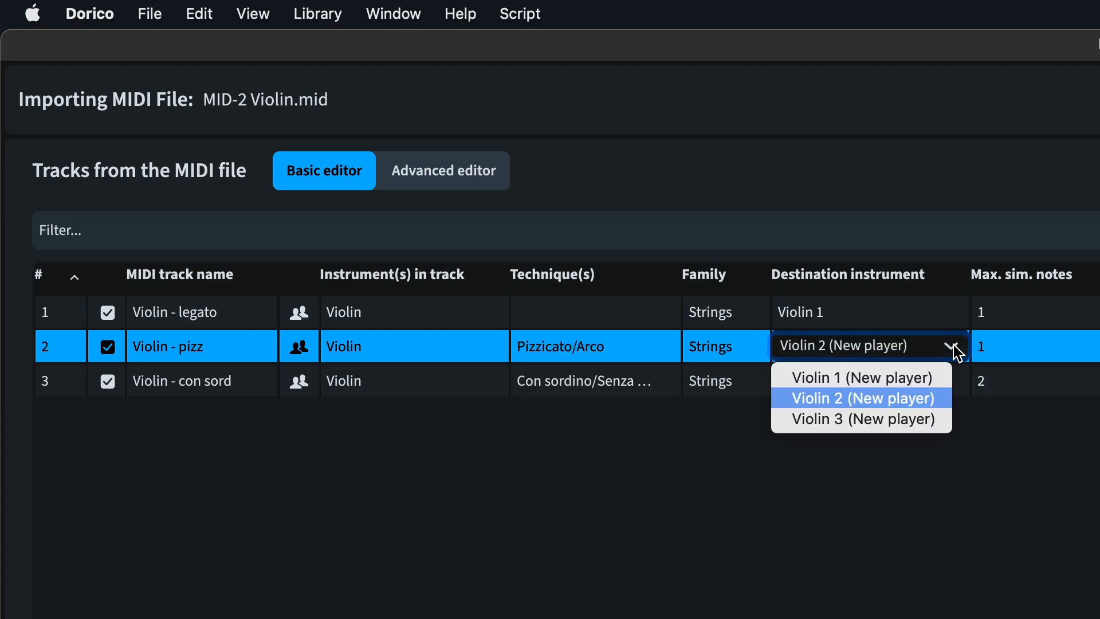
{"action": "left_click", "coordinate": [863, 377]}
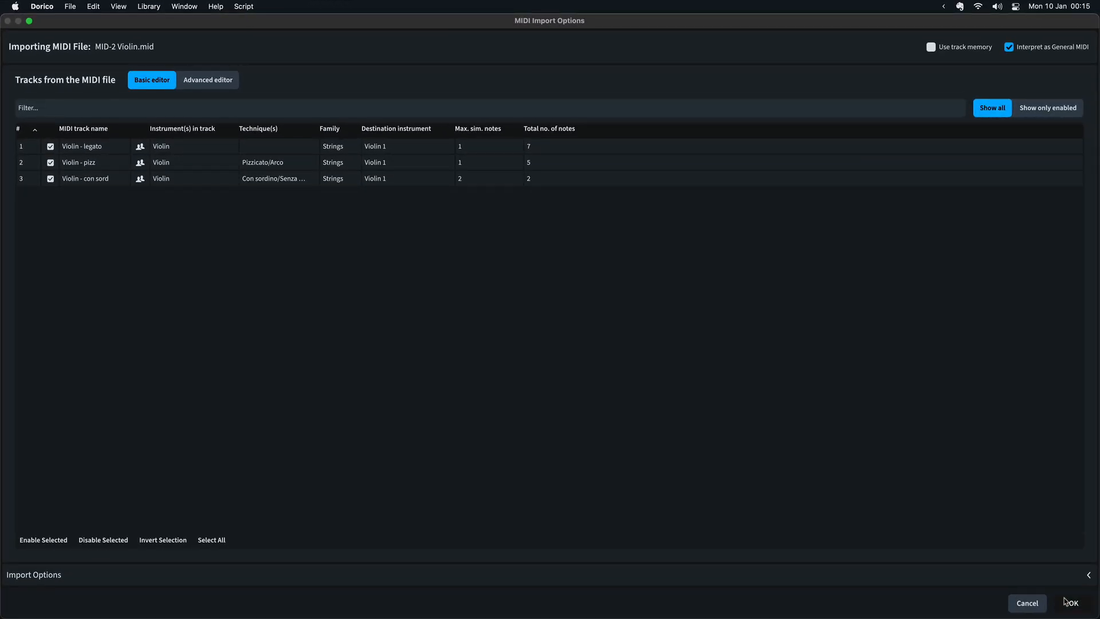
{"action": "left_click", "coordinate": [1071, 602]}
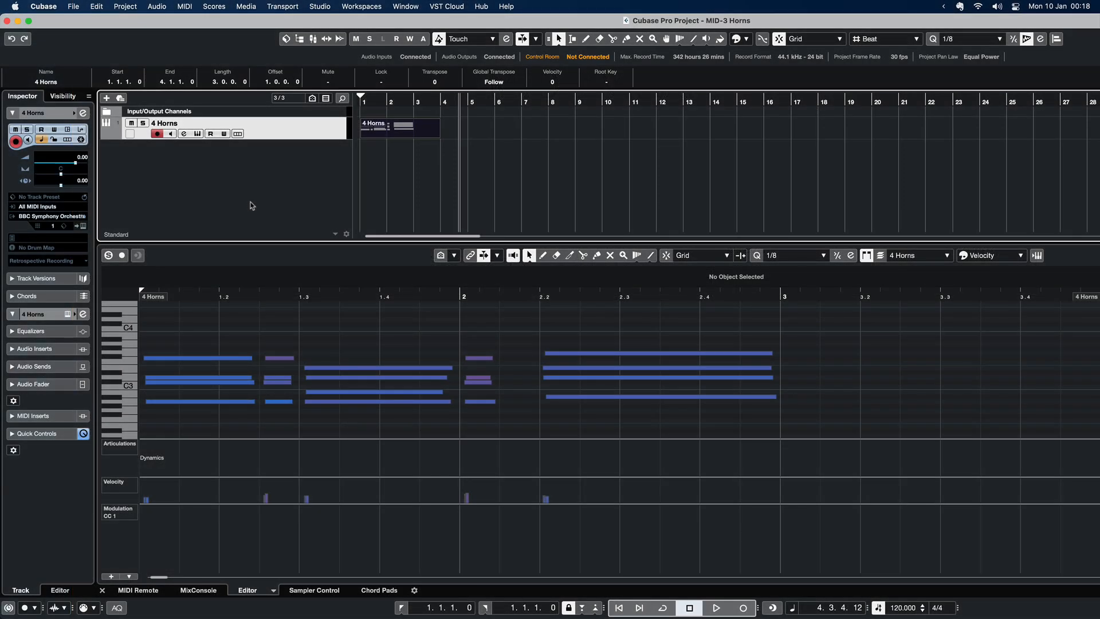
{"action": "mouse_move", "coordinate": [284, 146]}
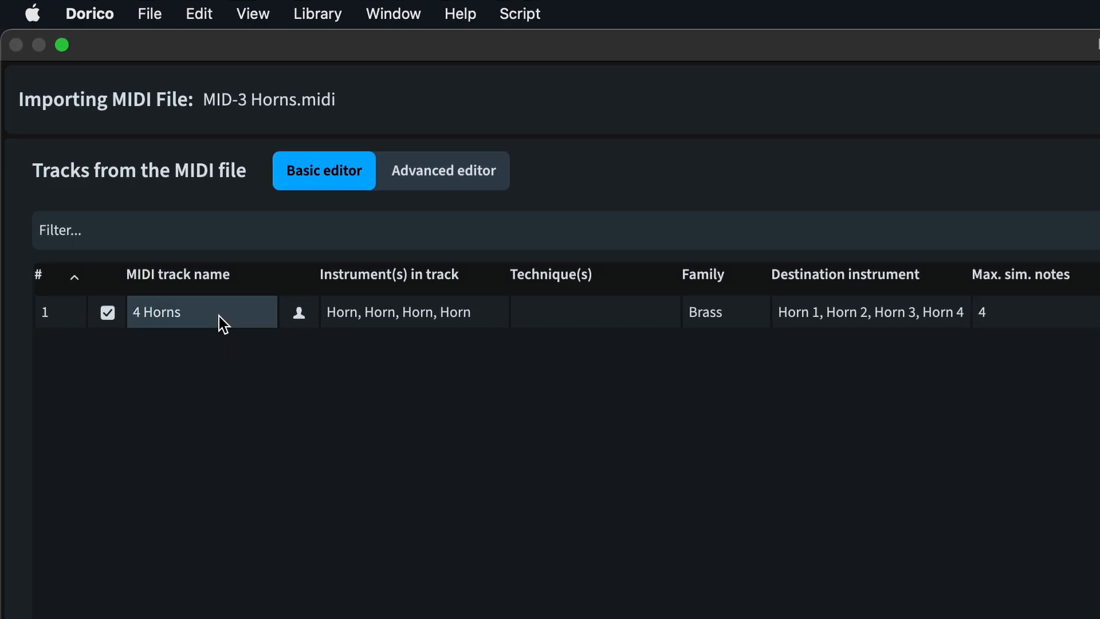
Select the 4 Horns track mapped to Horn 1–4 and import MID-3 Horns.midi.
{"action": "left_click", "coordinate": [397, 312]}
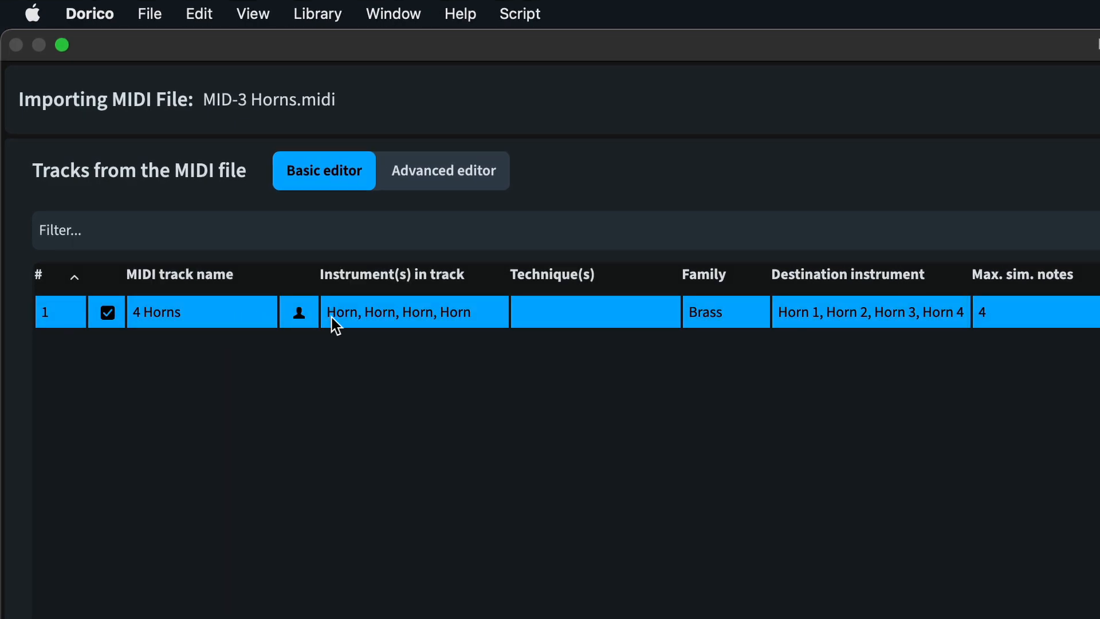
{"action": "mouse_move", "coordinate": [450, 349]}
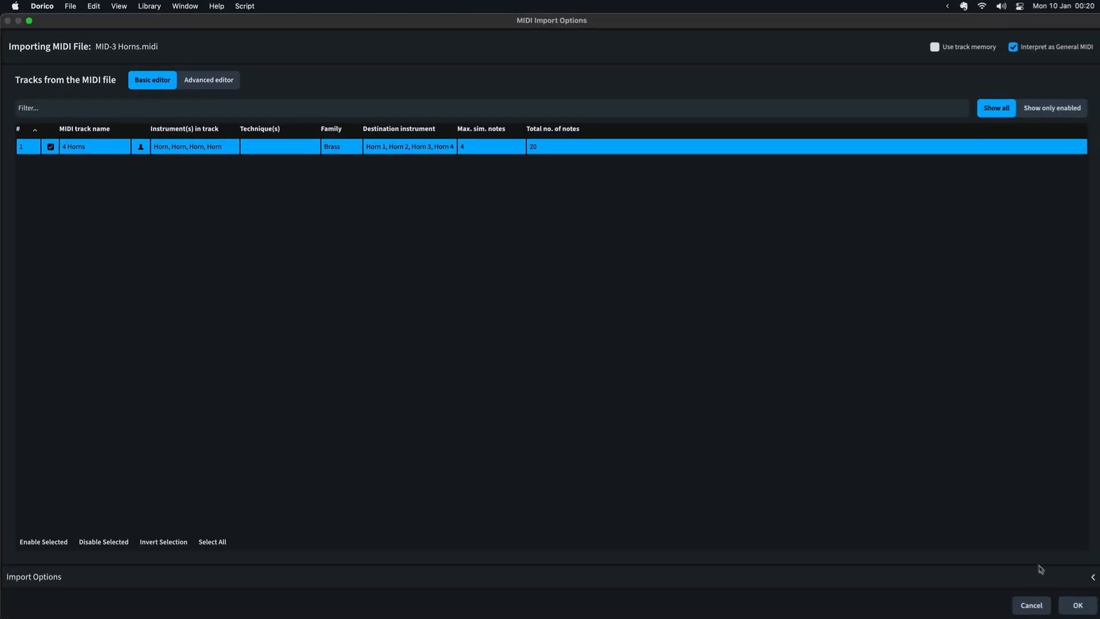
{"action": "left_click", "coordinate": [1077, 605]}
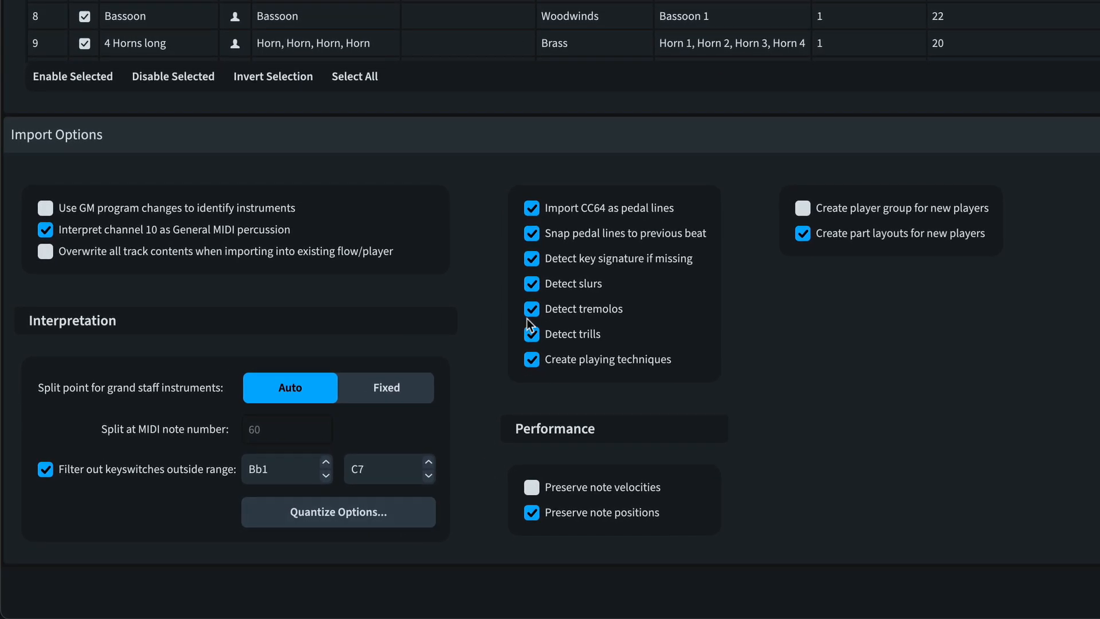
{"action": "mouse_move", "coordinate": [540, 297]}
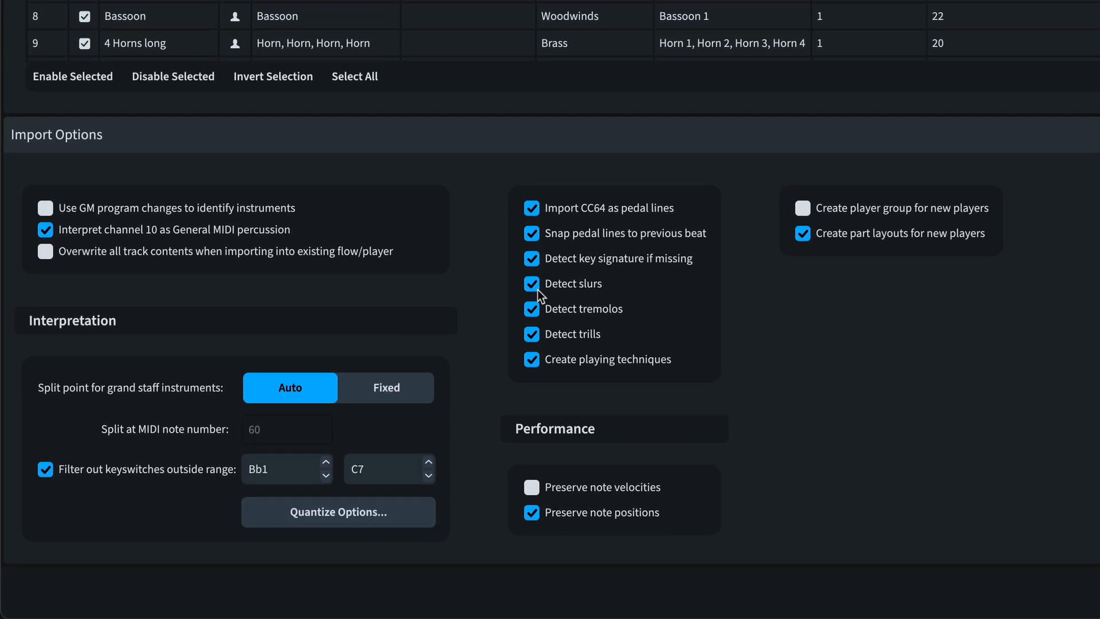
{"action": "left_click", "coordinate": [532, 309]}
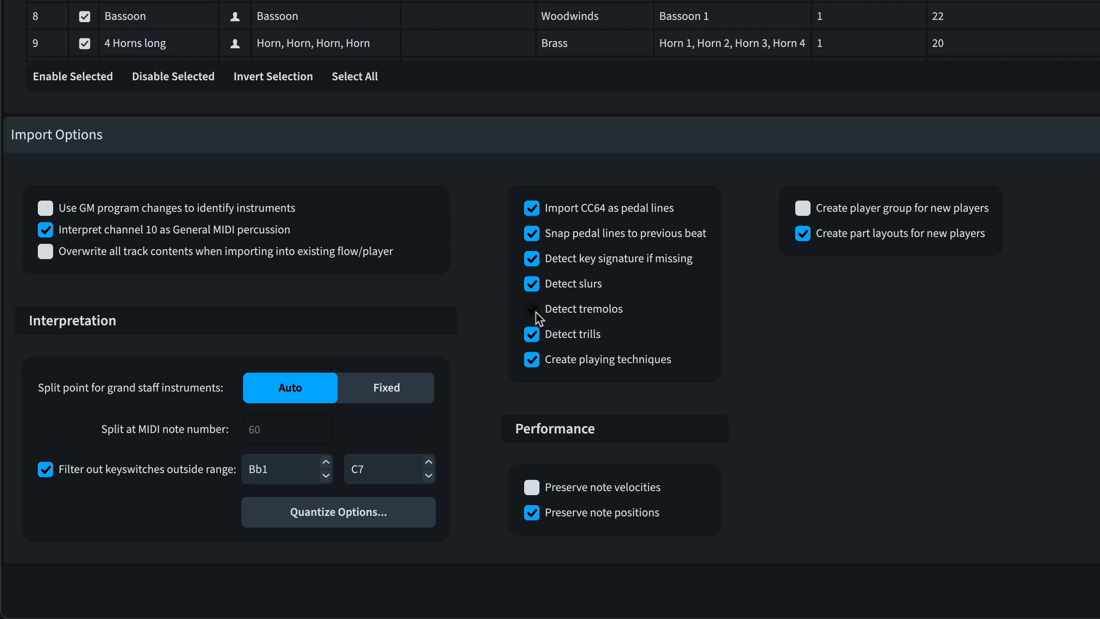
{"action": "left_click", "coordinate": [531, 309]}
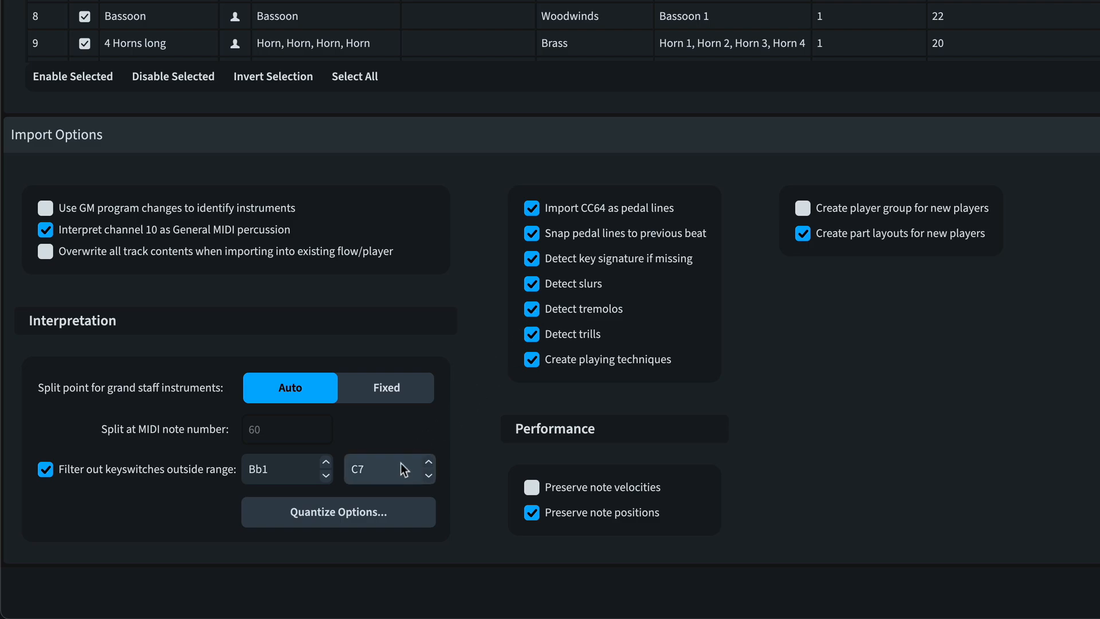
{"action": "scroll", "scroll_direction": "down", "scroll_amount": 3}
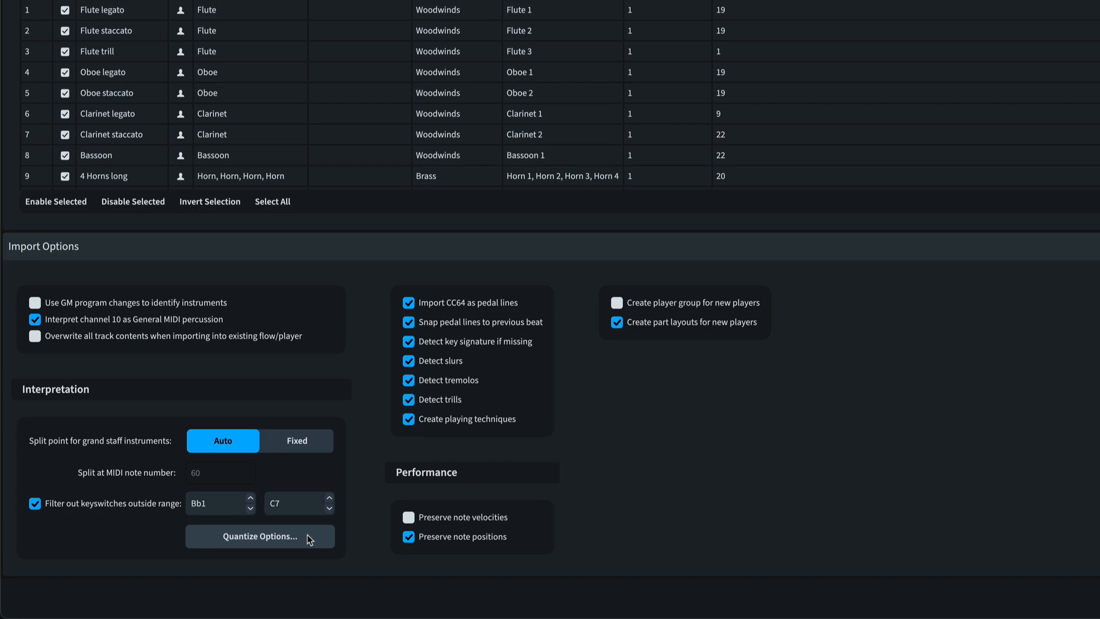
{"action": "left_click", "coordinate": [259, 536]}
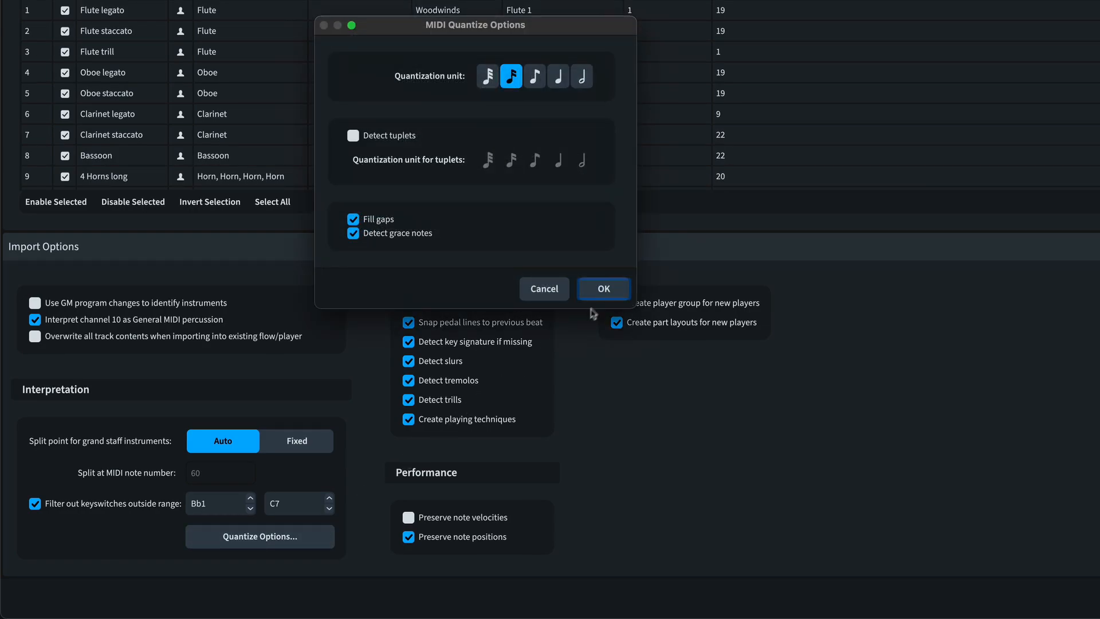
{"action": "left_click", "coordinate": [602, 288]}
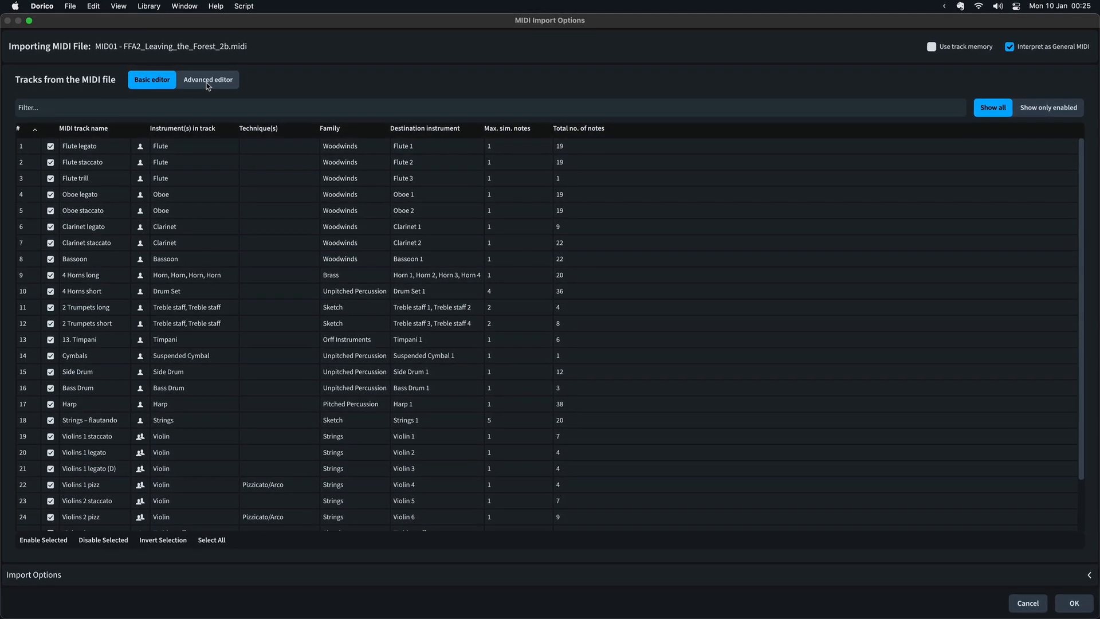
In the Advanced editor, inspect the flute and oboe tracks, then select the Strings – flautando track.
{"action": "left_click", "coordinate": [208, 79]}
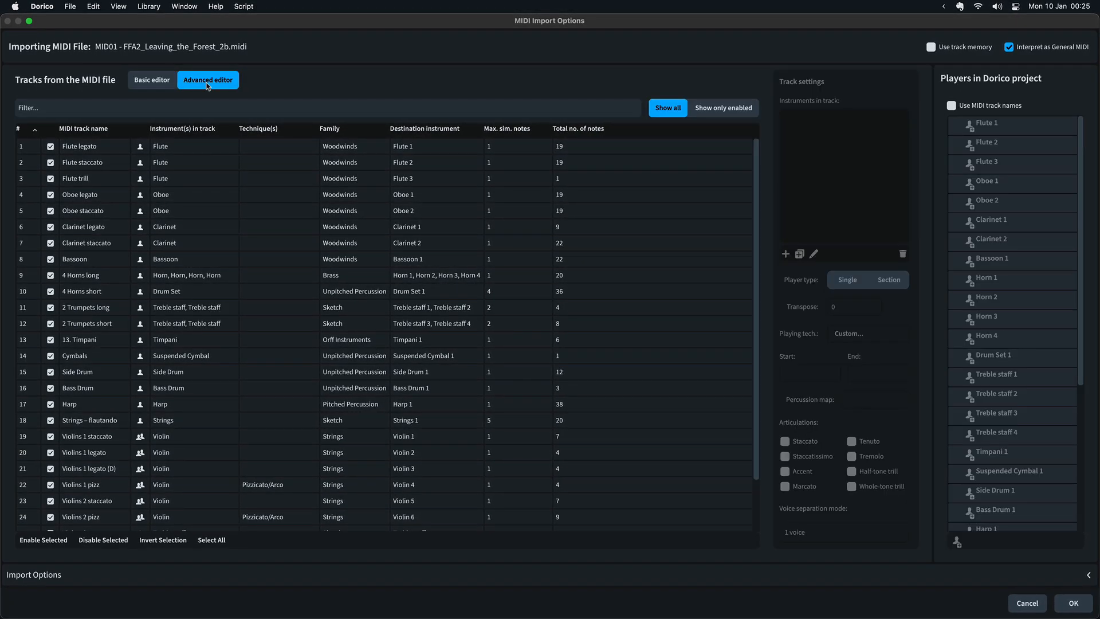
{"action": "left_click", "coordinate": [84, 146]}
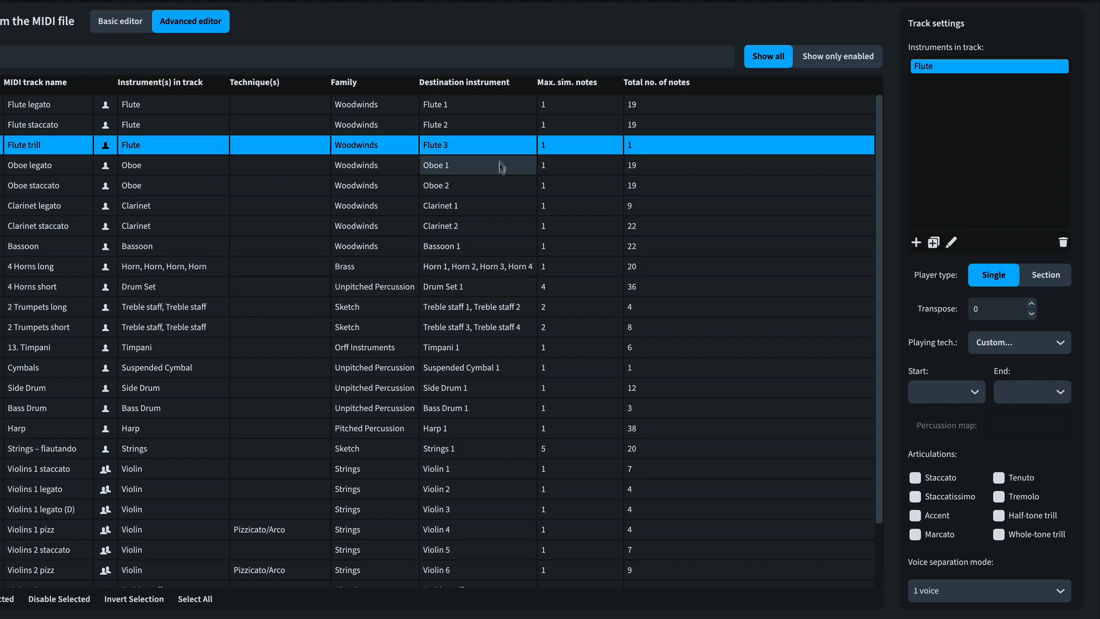
{"action": "left_click", "coordinate": [47, 185]}
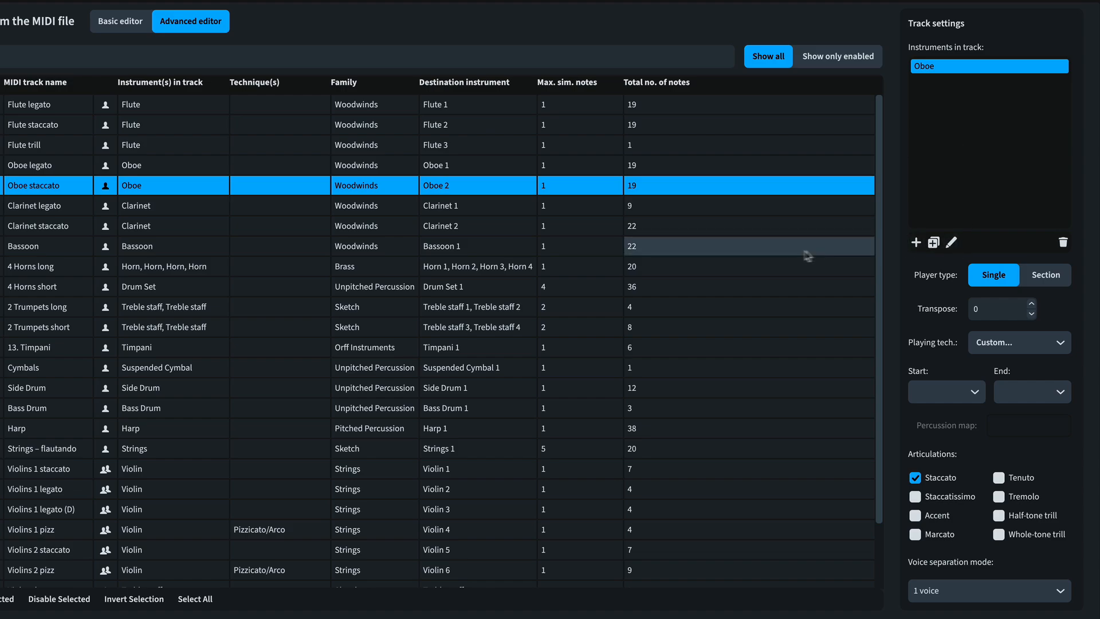
{"action": "left_click", "coordinate": [41, 266]}
{"action": "type", "text": "vio"}
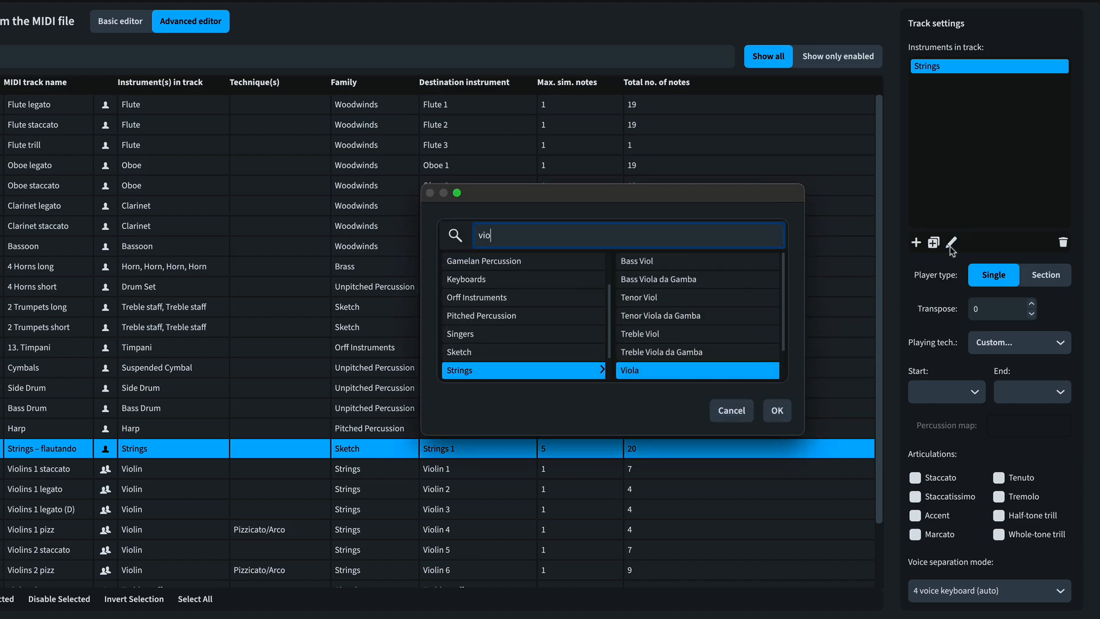
Set the flautando track's instruments to Violin, Violin, Viola and add a Violoncello.
{"action": "left_click", "coordinate": [776, 410]}
{"action": "type", "text": "cello"}
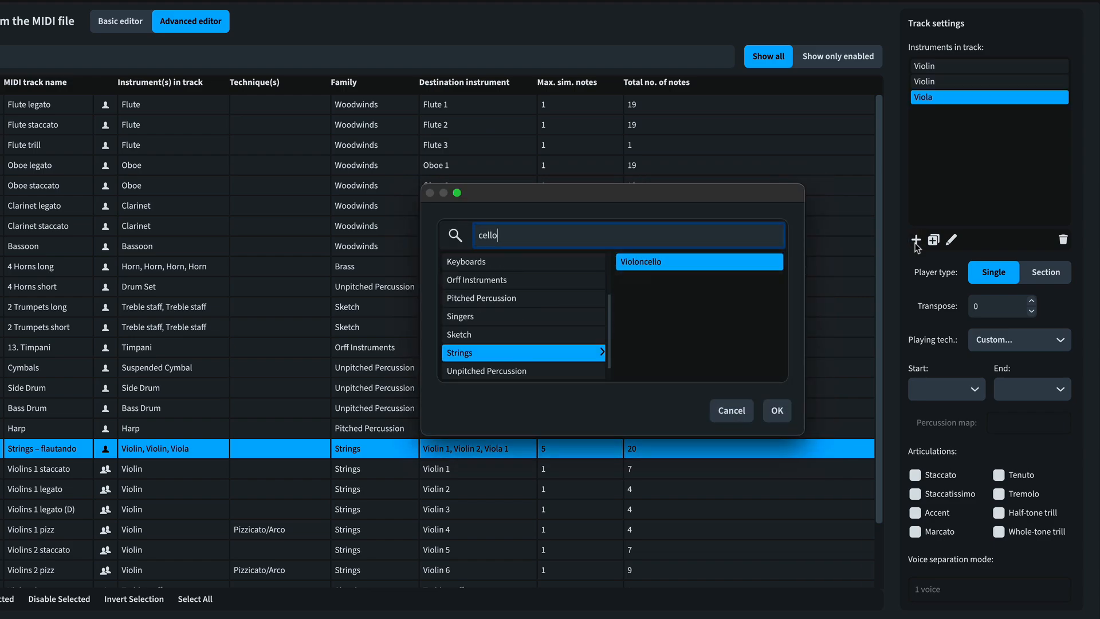
{"action": "left_click", "coordinate": [775, 410]}
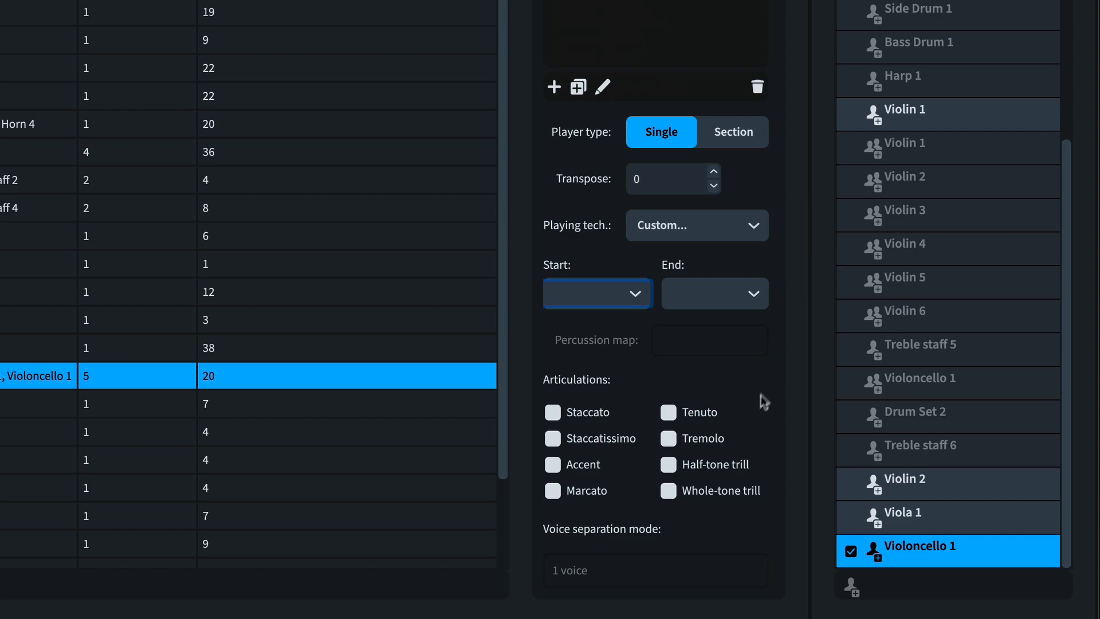
{"action": "mouse_move", "coordinate": [712, 384]}
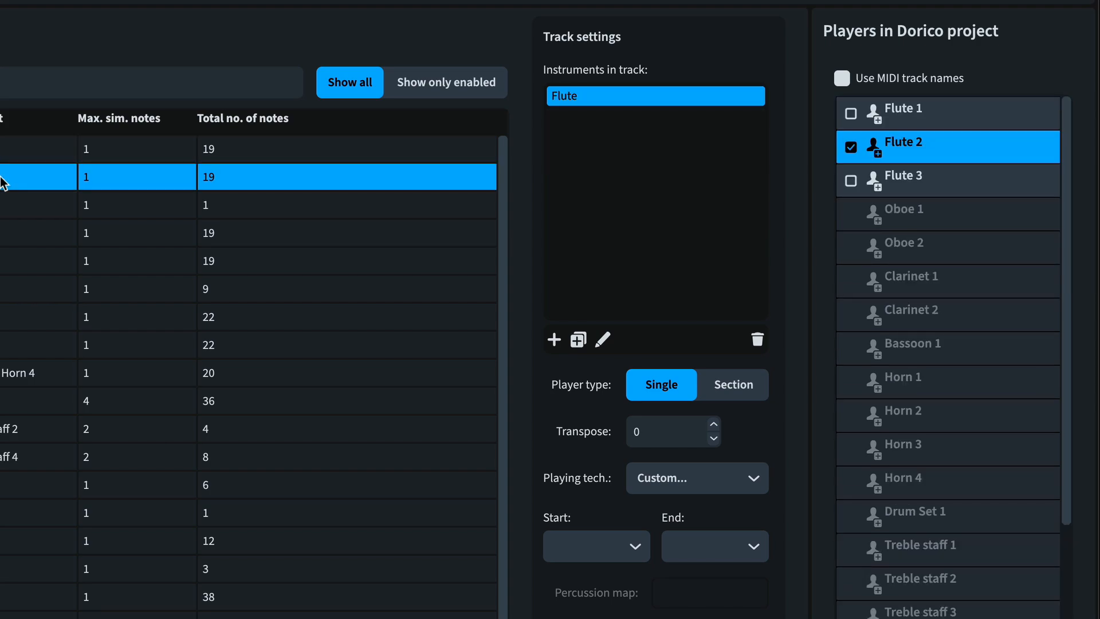
Tick Flute 1 for each flute track, then select the 4 Horns long track.
{"action": "left_click", "coordinate": [850, 113]}
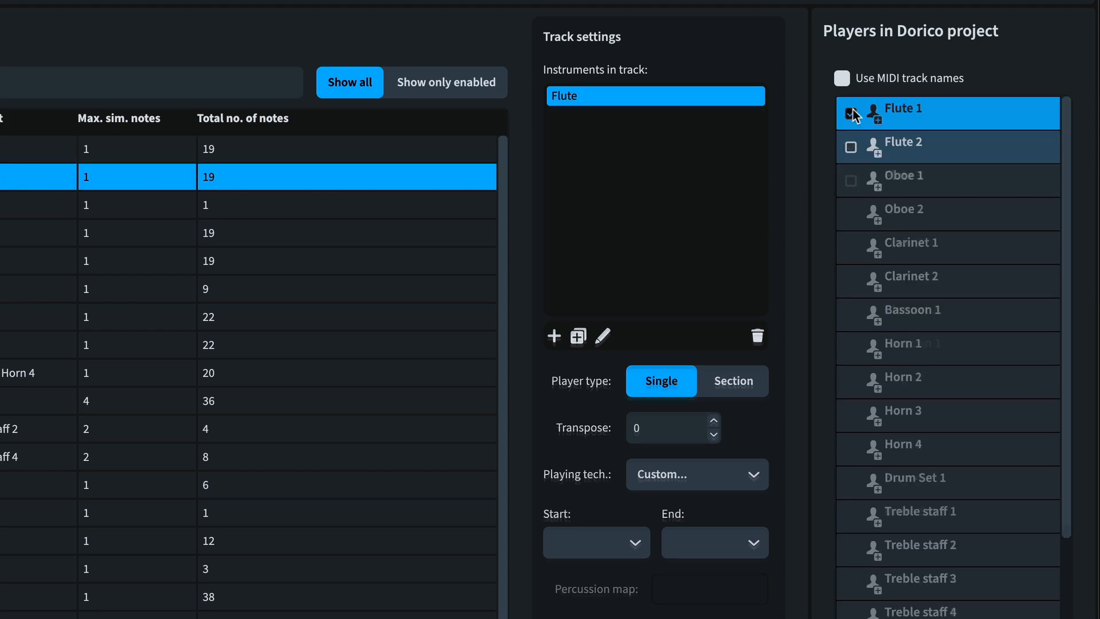
{"action": "left_click", "coordinate": [851, 112]}
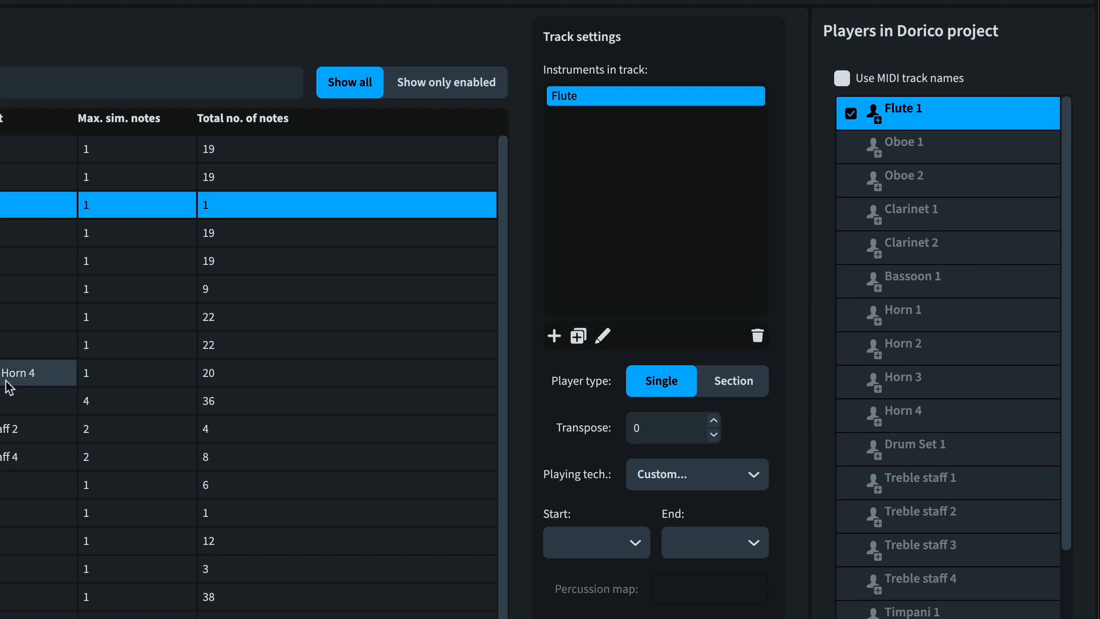
{"action": "left_click", "coordinate": [903, 310]}
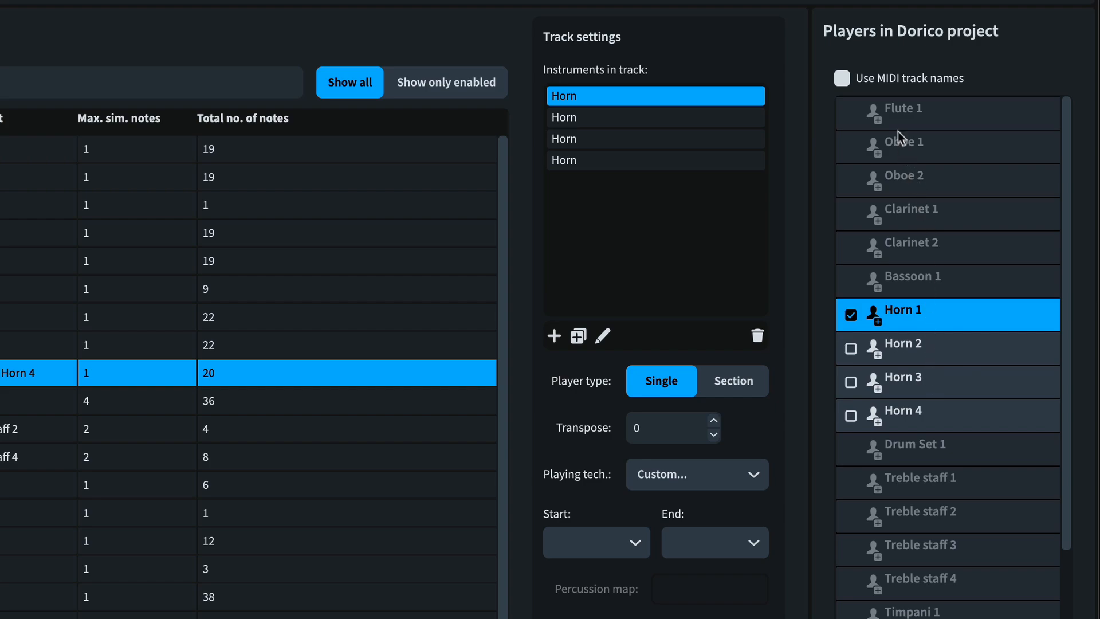
{"action": "mouse_move", "coordinate": [882, 116]}
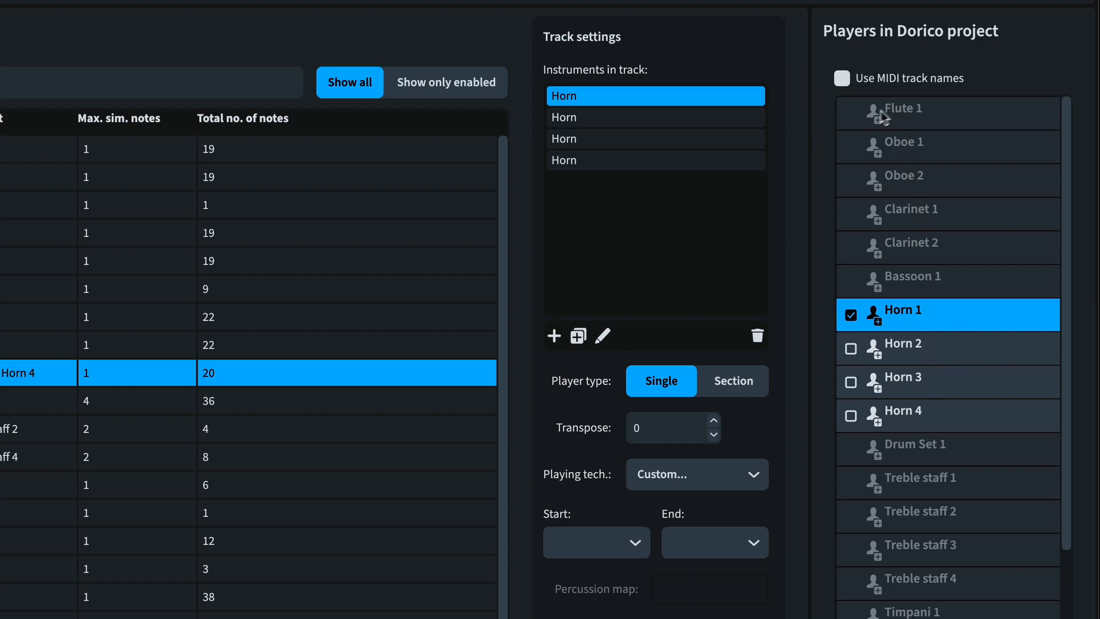
Review the remaining tracks and confirm the import with OK.
{"action": "scroll", "scroll_direction": "down", "scroll_amount": 3}
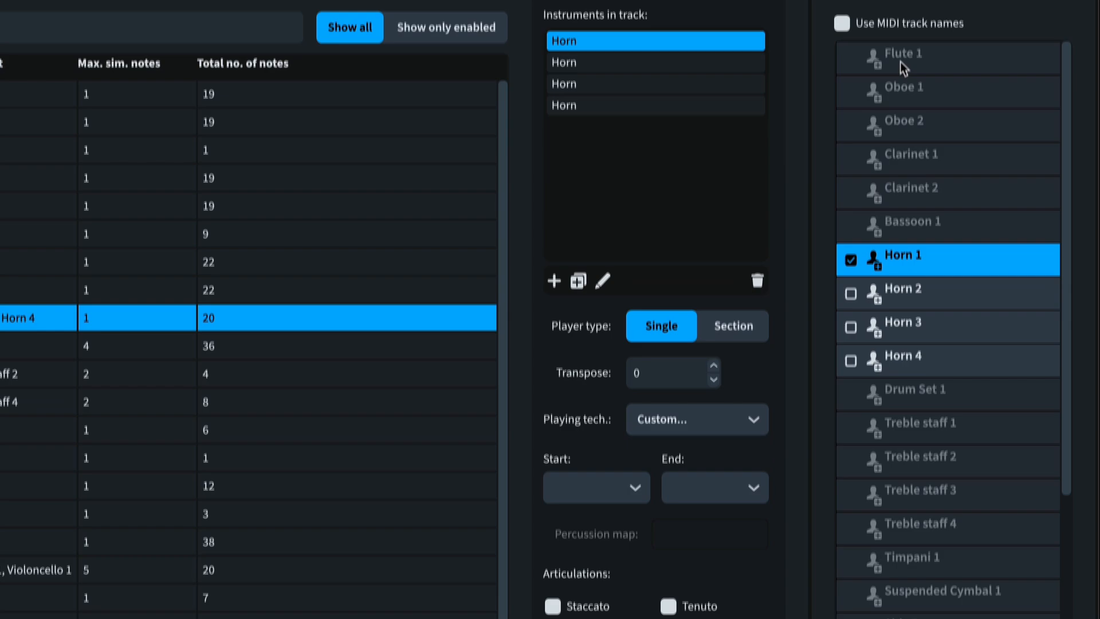
{"action": "scroll", "scroll_direction": "down", "scroll_amount": 3}
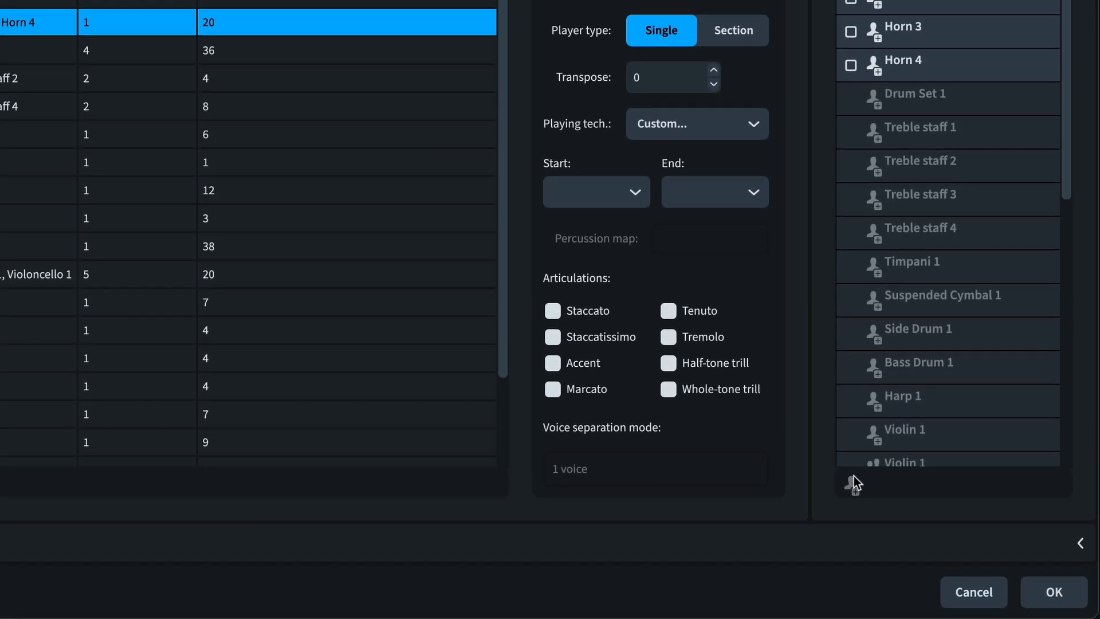
{"action": "mouse_move", "coordinate": [921, 452]}
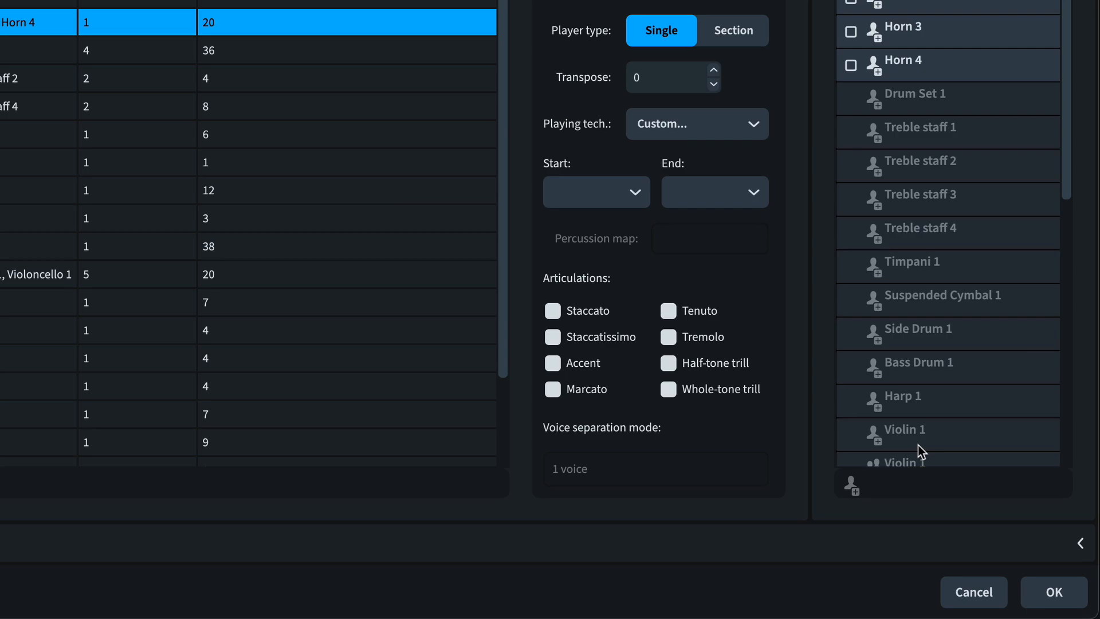
{"action": "left_click", "coordinate": [1052, 591]}
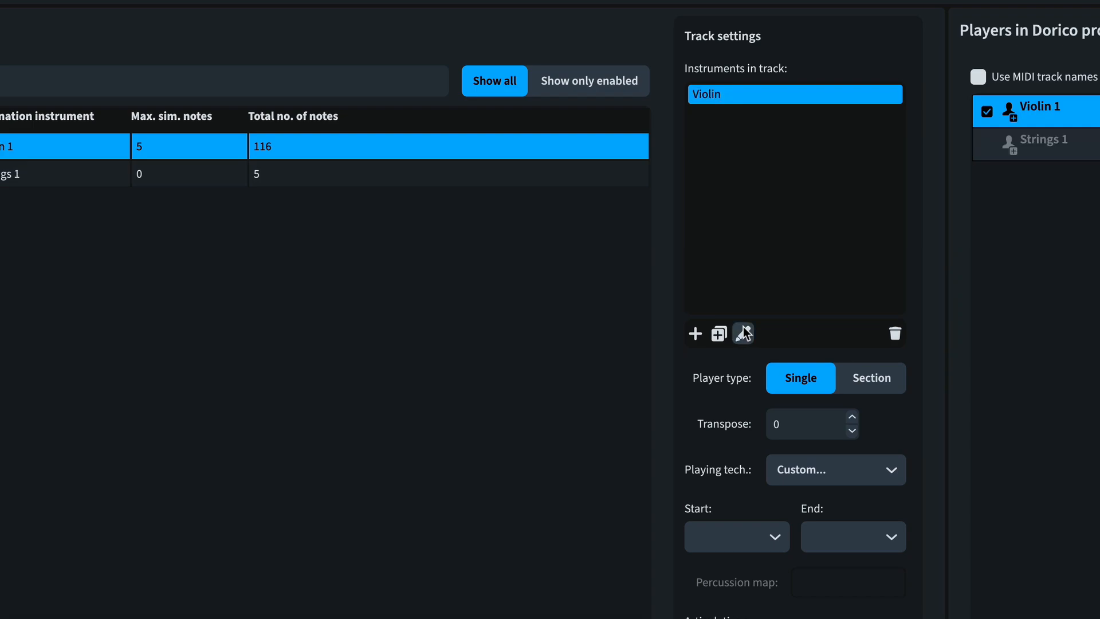
Add Violoncello and Double Bass to the first strings track.
{"action": "left_click", "coordinate": [694, 332]}
{"action": "type", "text": "cel"}
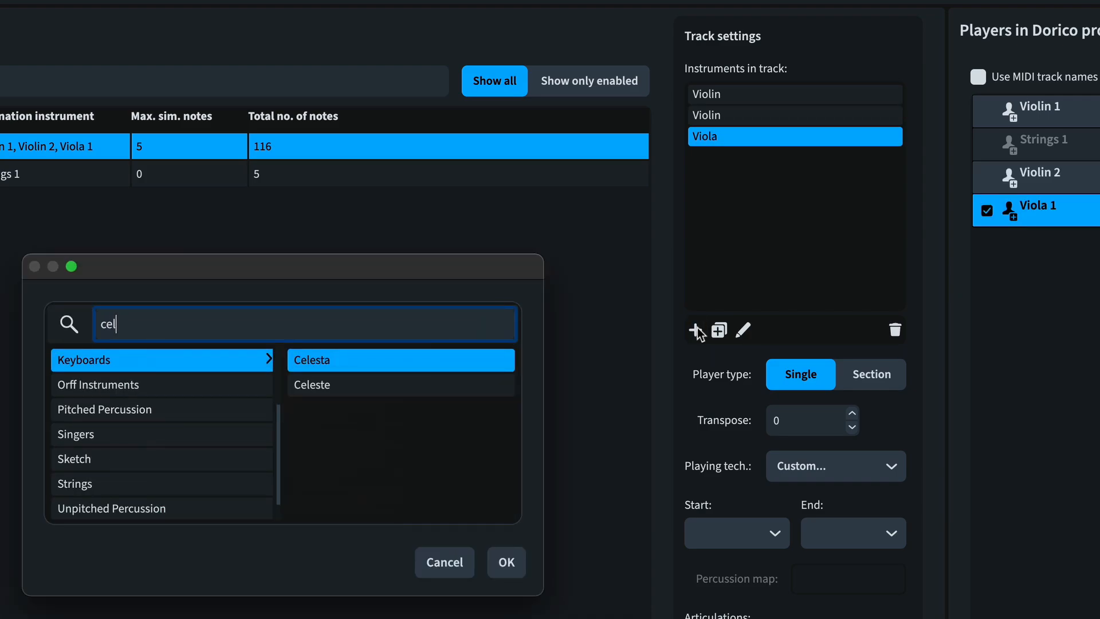
{"action": "type", "text": "doubl"}
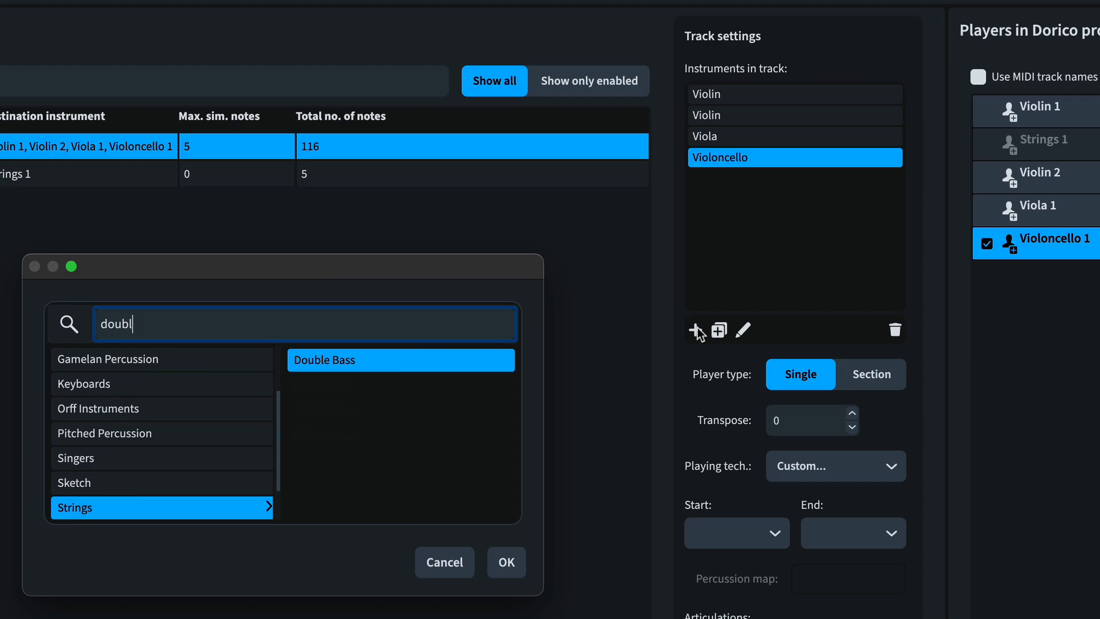
{"action": "left_click", "coordinate": [506, 562]}
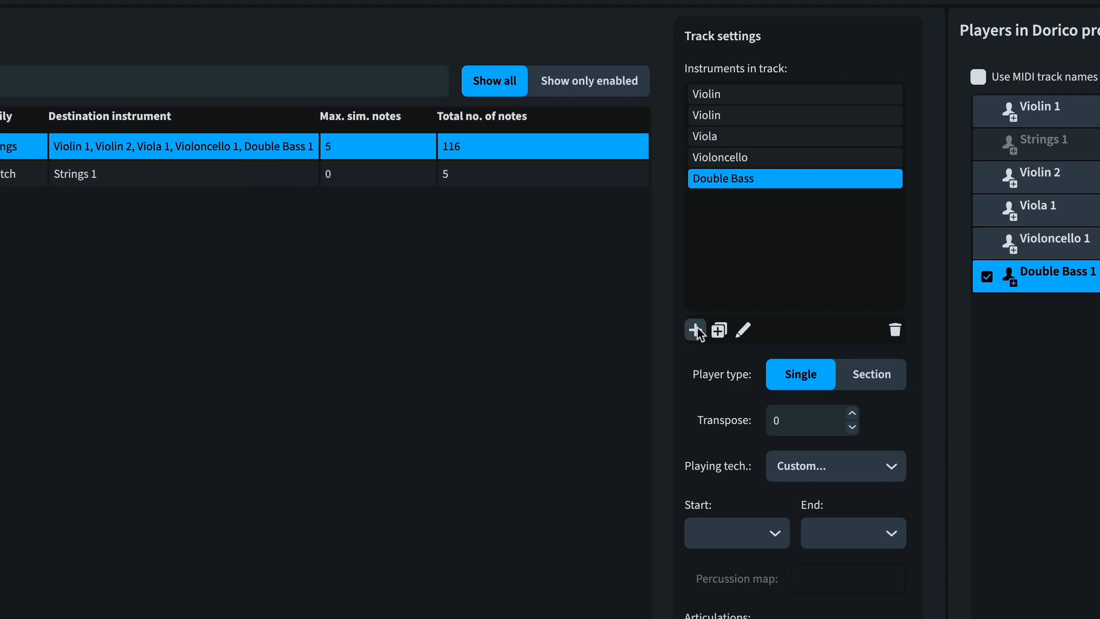
Add Violin, Viola, Violoncello and Double Bass to the second strings track on its own players.
{"action": "left_click", "coordinate": [1038, 144]}
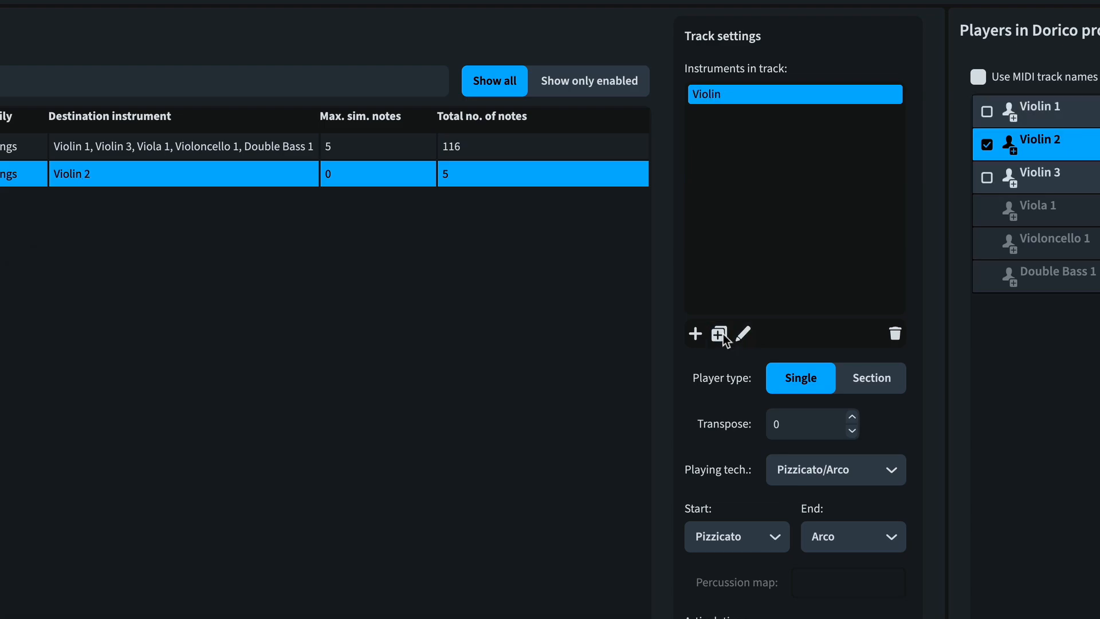
{"action": "left_click", "coordinate": [695, 333]}
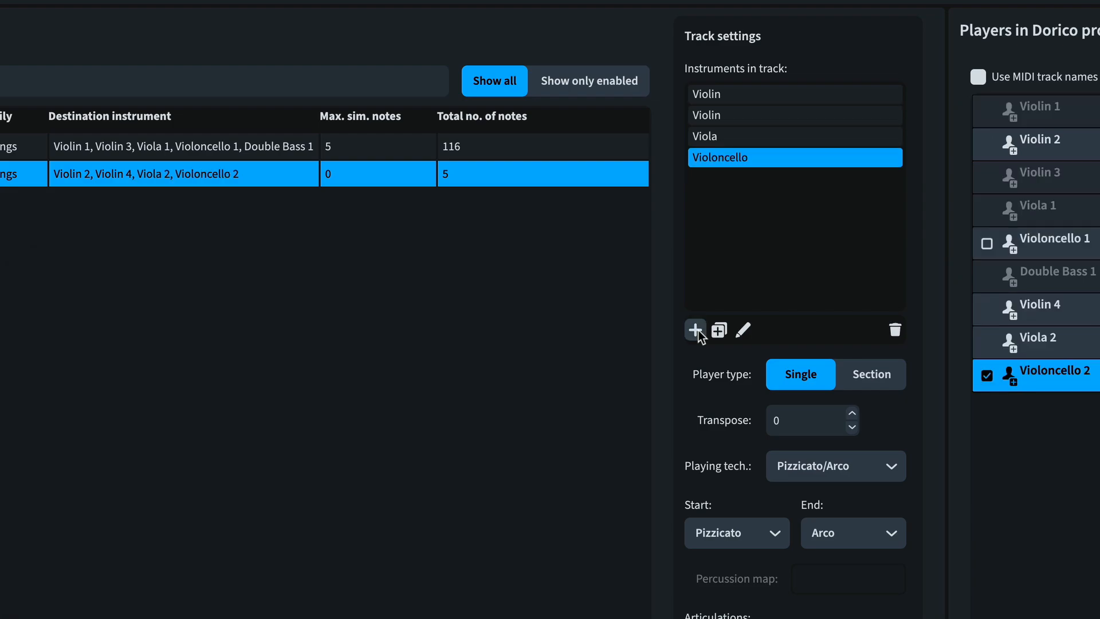
{"action": "left_click", "coordinate": [694, 330]}
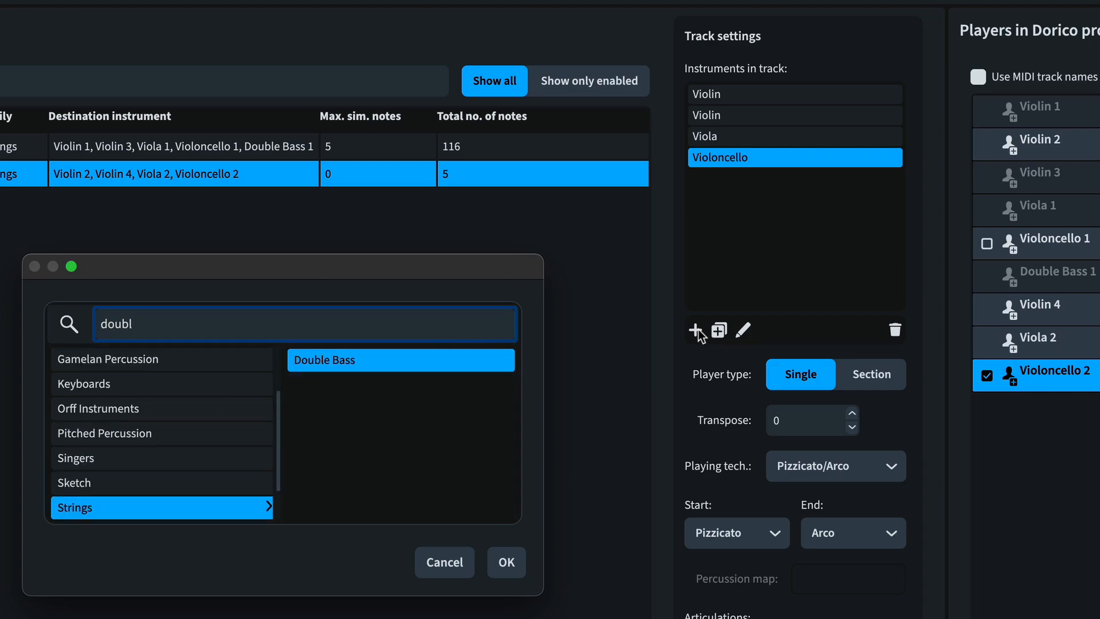
{"action": "left_click", "coordinate": [506, 562]}
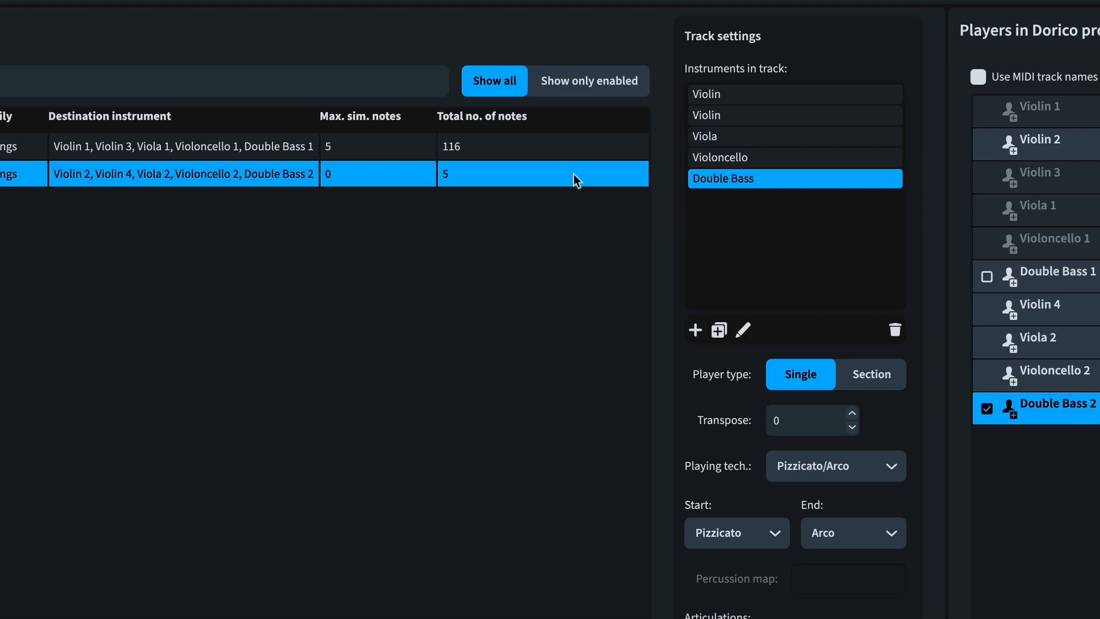
{"action": "left_click", "coordinate": [544, 146]}
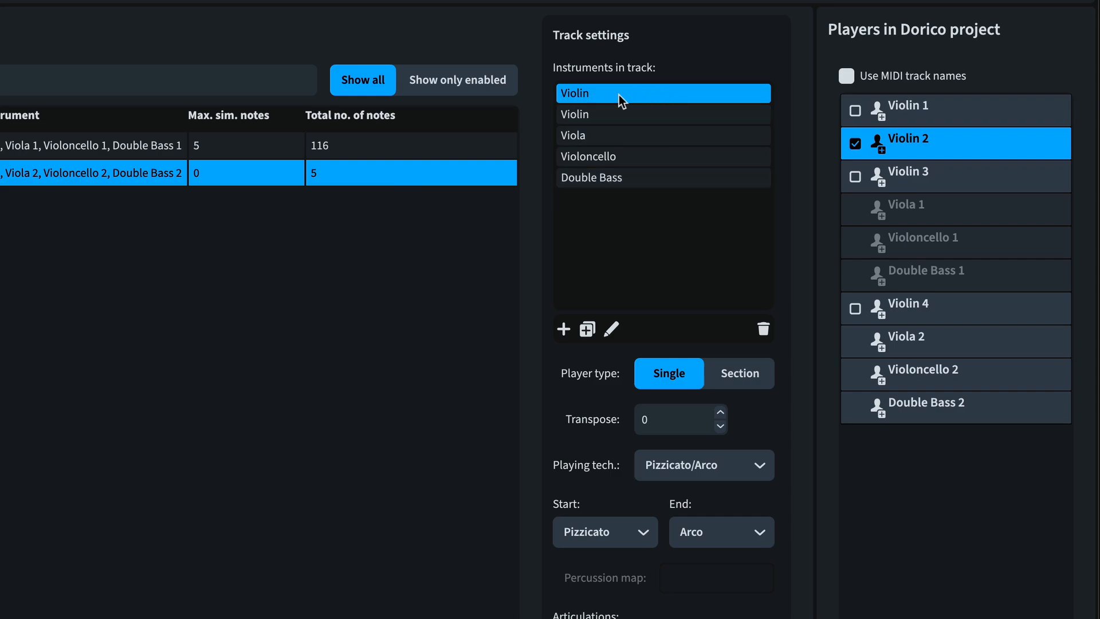
{"action": "mouse_move", "coordinate": [882, 165]}
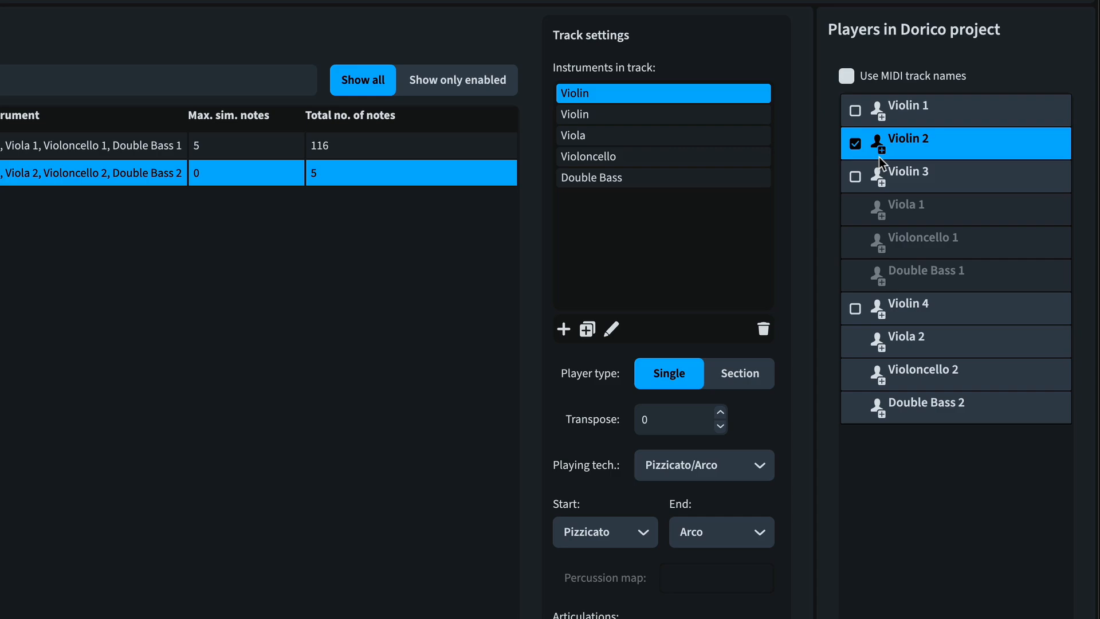
{"action": "mouse_move", "coordinate": [866, 144]}
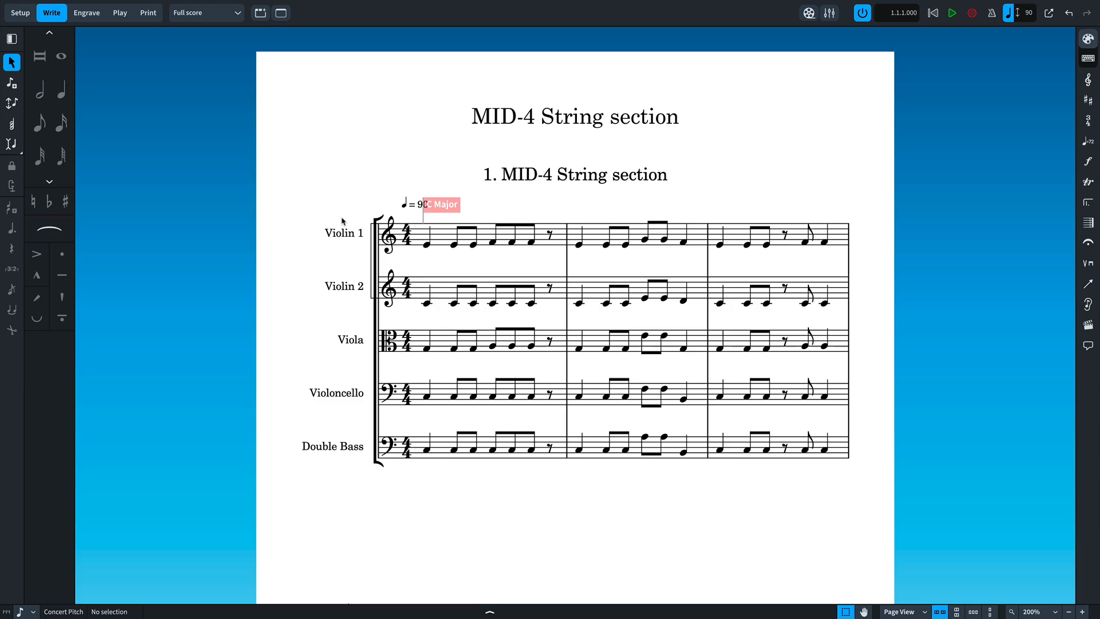
Scroll down the imported MID-4 String section score from Violin 1 to Double Bass staves.
{"action": "scroll", "scroll_direction": "down", "scroll_amount": 3}
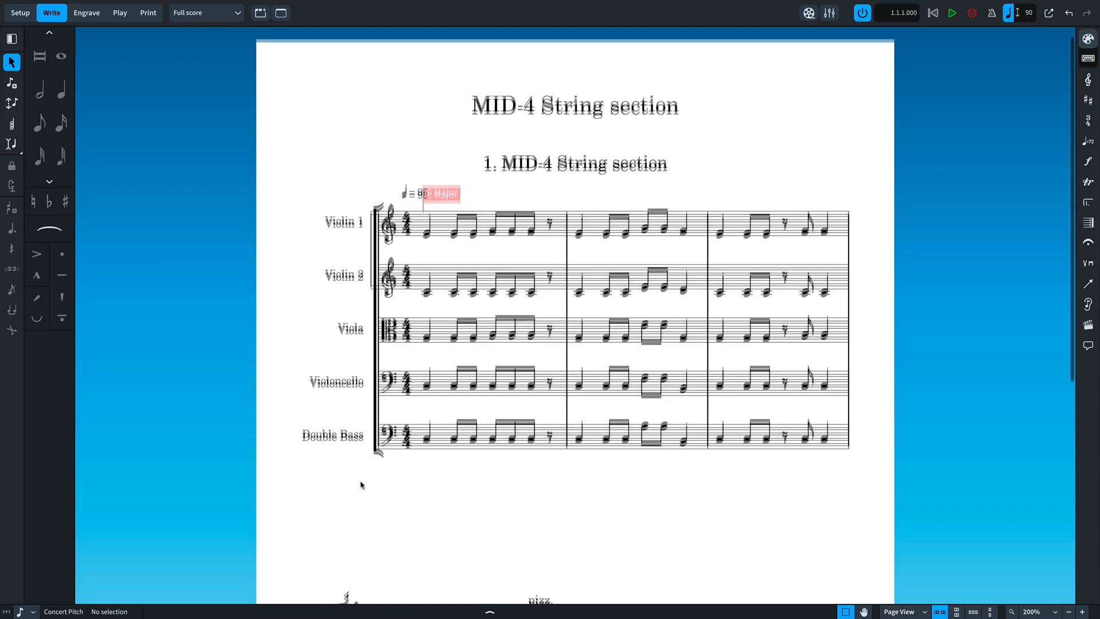
{"action": "scroll", "scroll_direction": "down", "scroll_amount": 3}
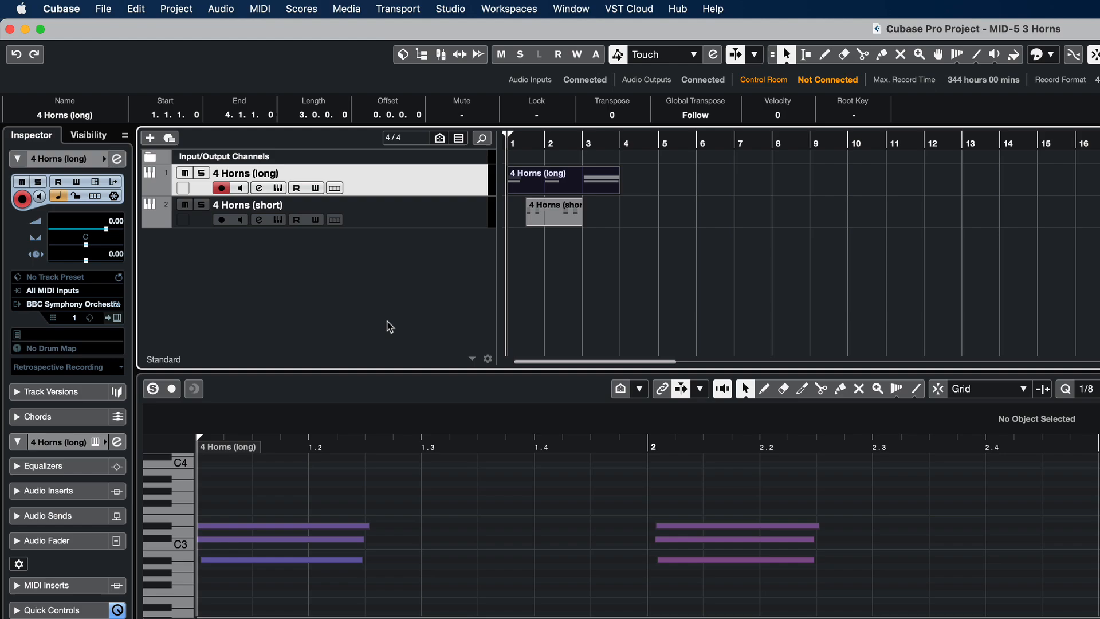
{"action": "mouse_move", "coordinate": [305, 231]}
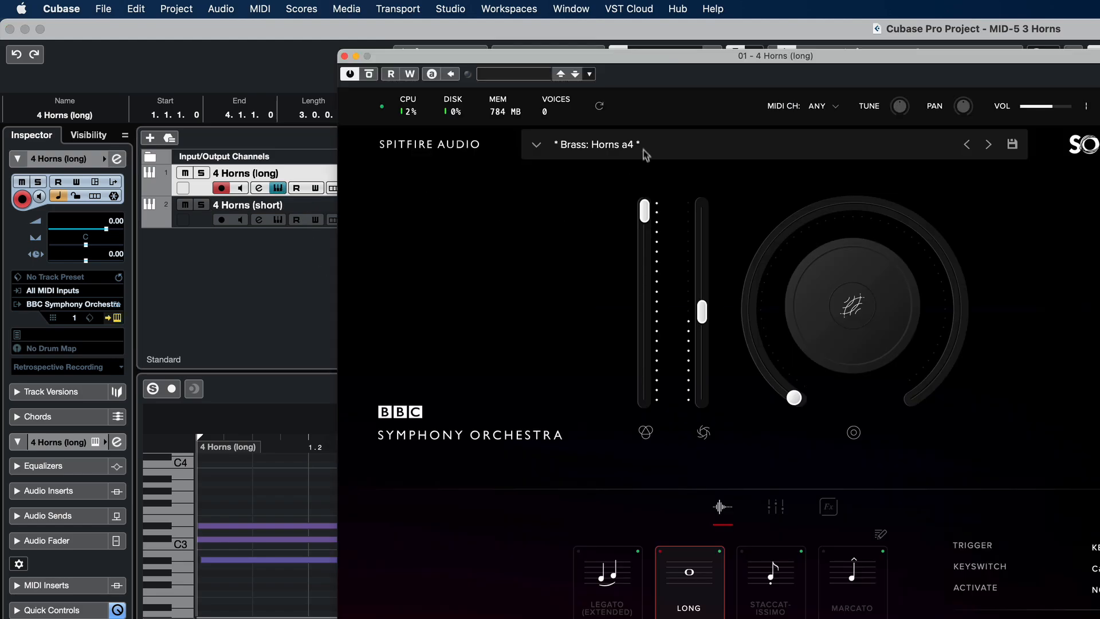
Close the BBC Symphony Orchestra horn instrument window in Cubase.
{"action": "left_click", "coordinate": [345, 56]}
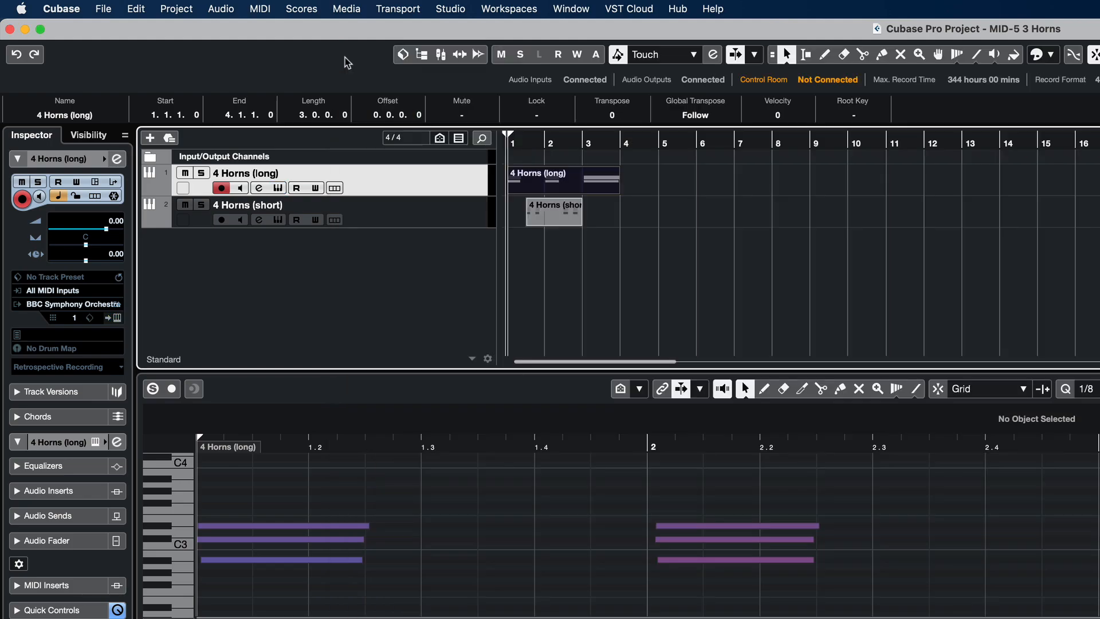
{"action": "mouse_move", "coordinate": [406, 533]}
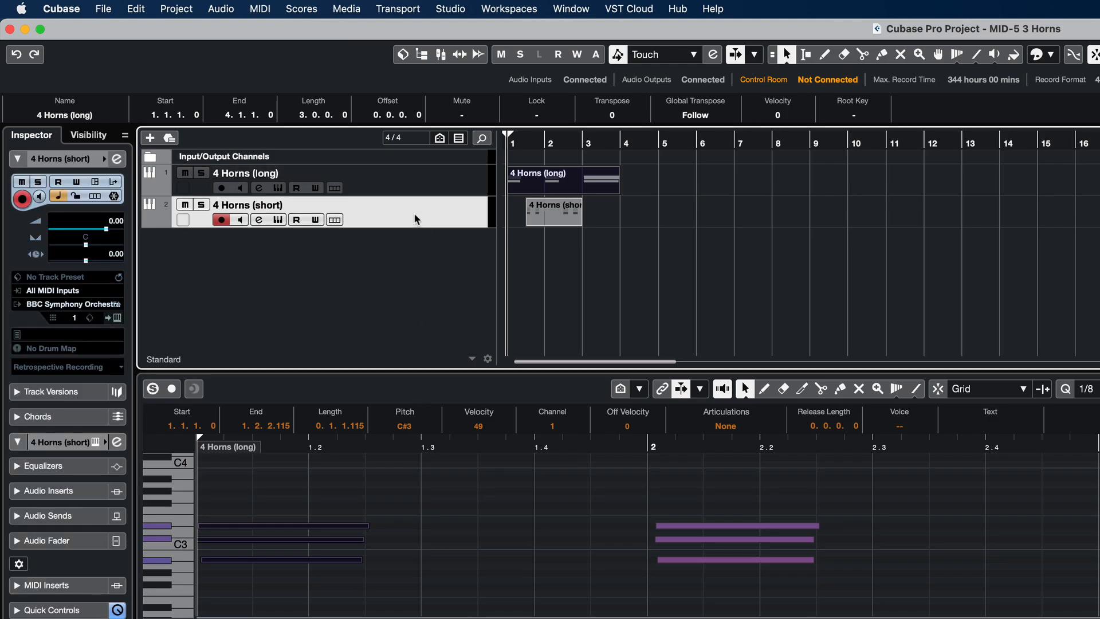
{"action": "mouse_move", "coordinate": [413, 307]}
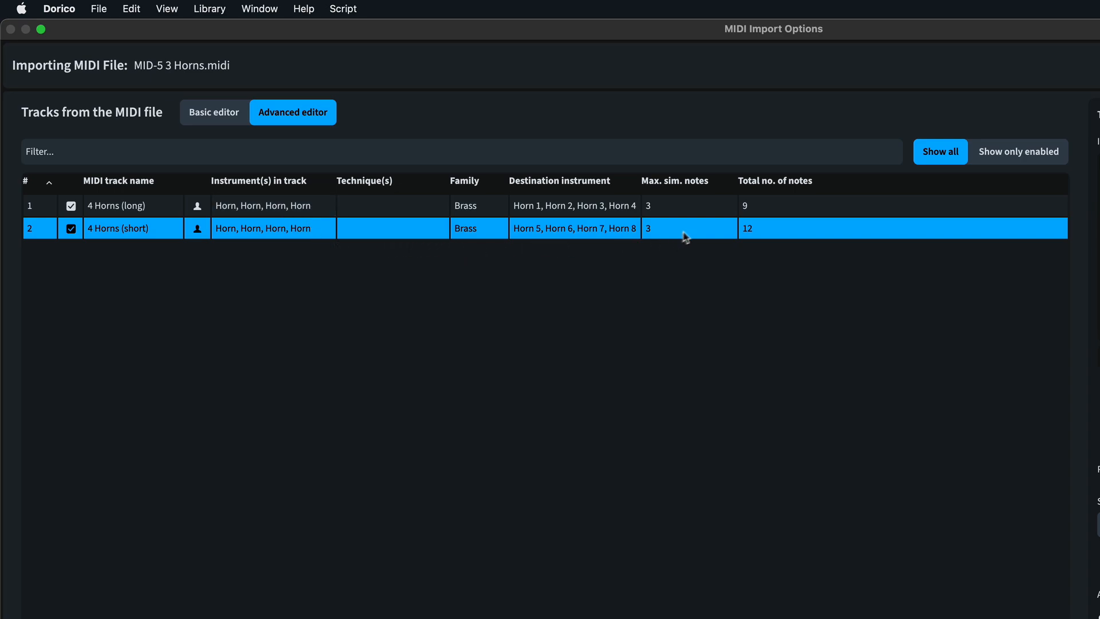
Select the 4 Horns track and check which players the third and fourth horns map to.
{"action": "left_click", "coordinate": [140, 205]}
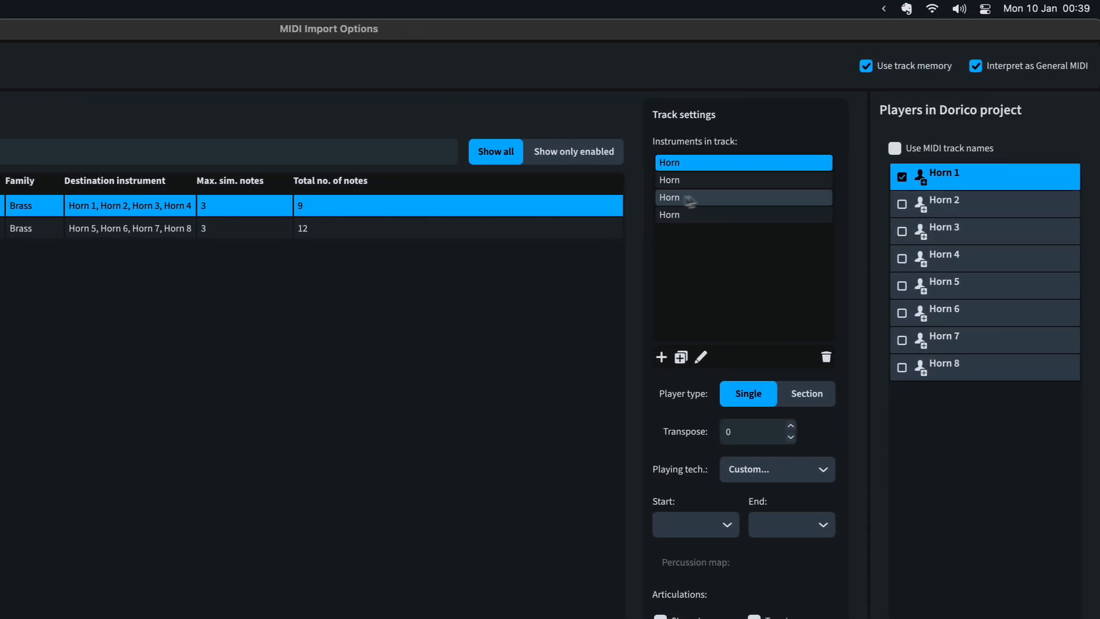
{"action": "left_click", "coordinate": [738, 215]}
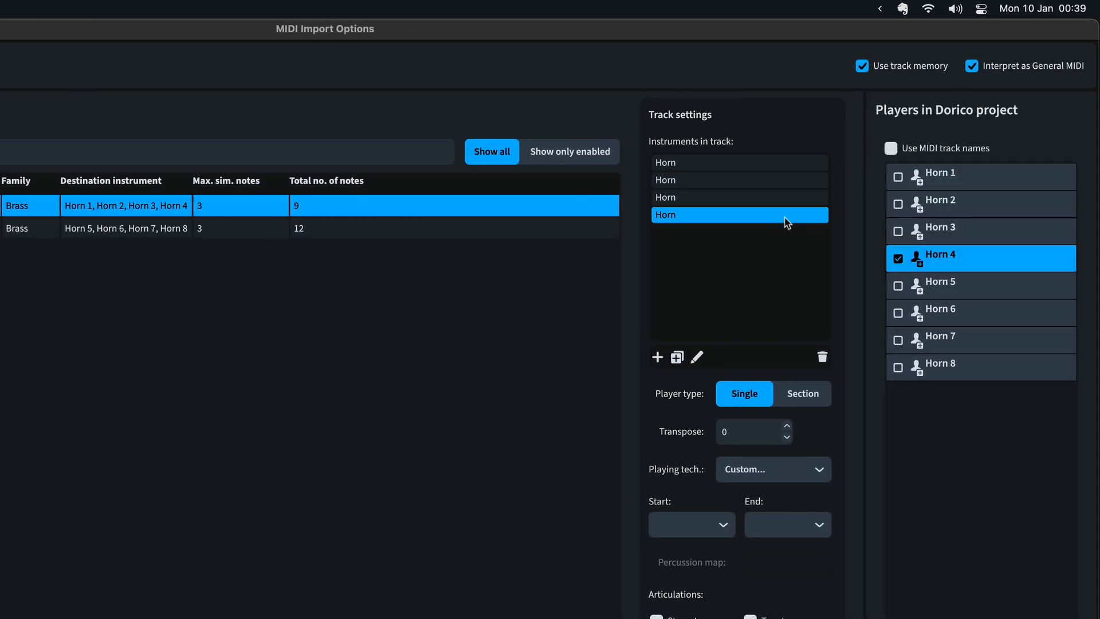
{"action": "left_click", "coordinate": [822, 358]}
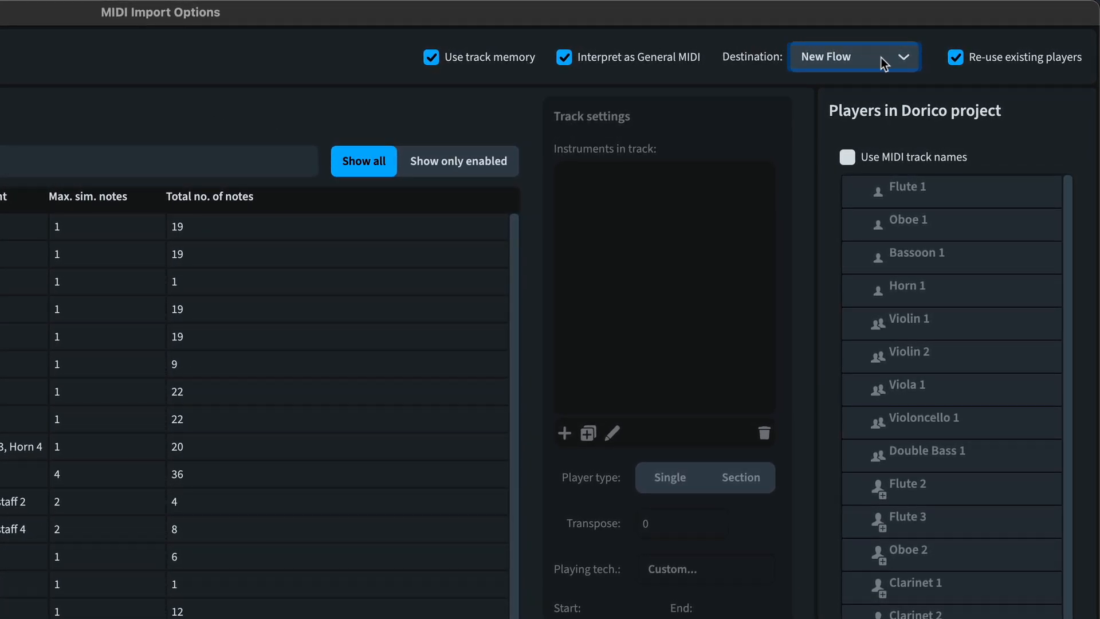
Set the import destination to the existing Flow 1.
{"action": "left_click", "coordinate": [853, 56]}
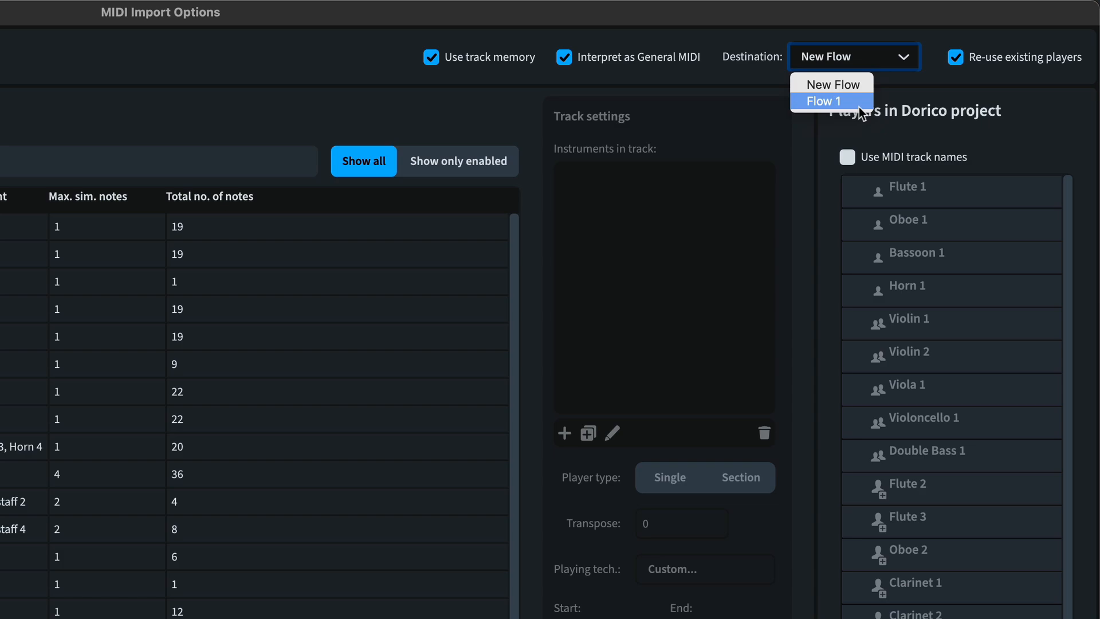
{"action": "left_click", "coordinate": [831, 101]}
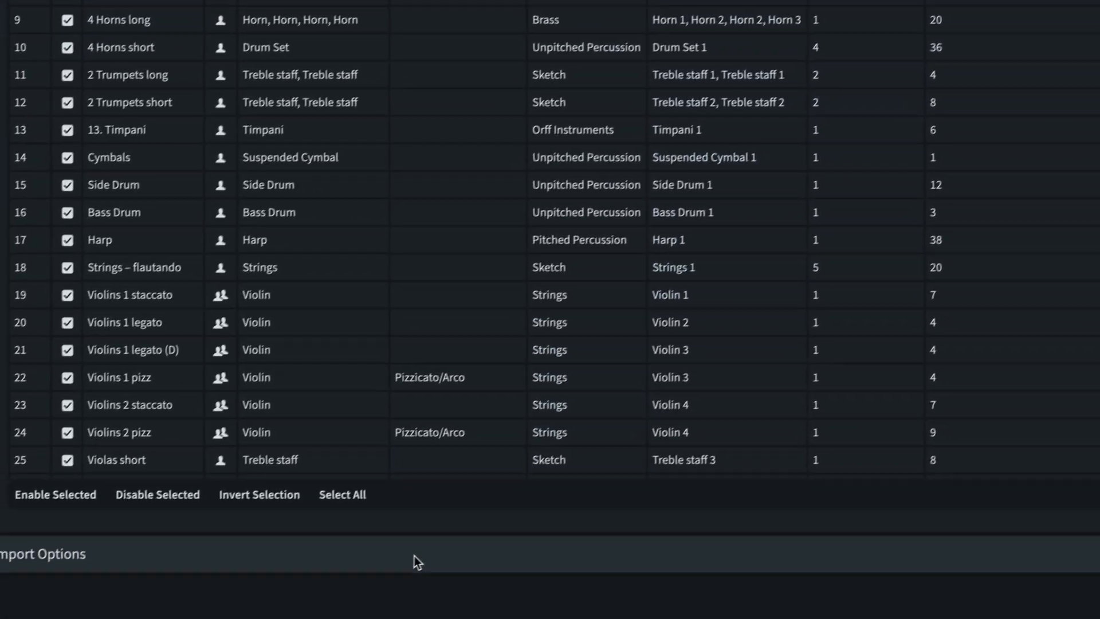
Expand Import Options and toggle 'Overwrite all track contents' on and off, leaving it off.
{"action": "left_click", "coordinate": [44, 553]}
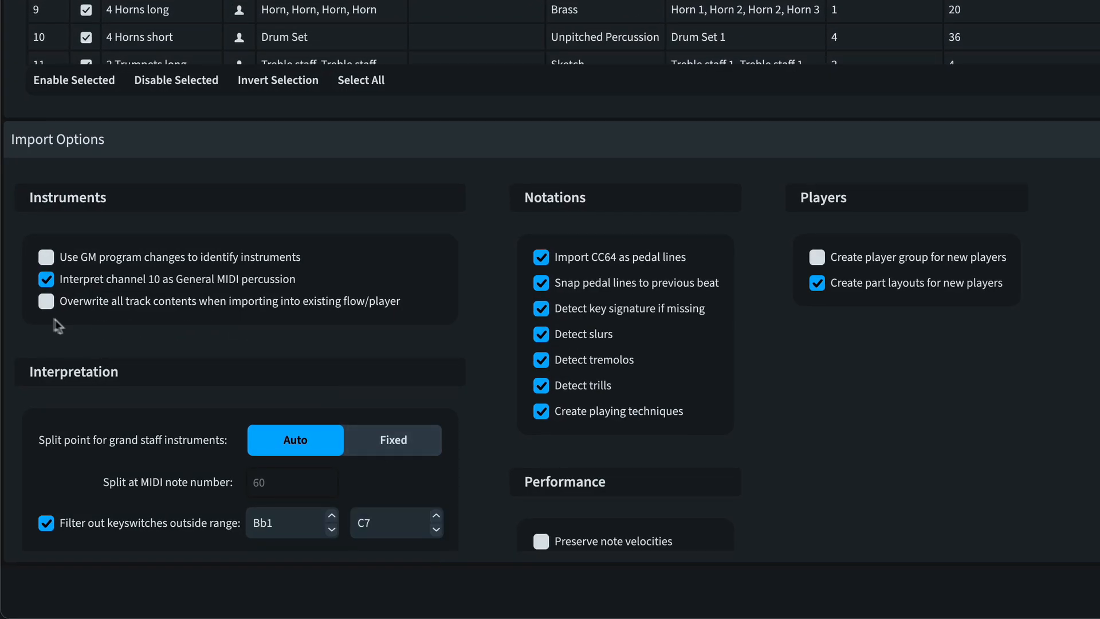
{"action": "left_click", "coordinate": [46, 300]}
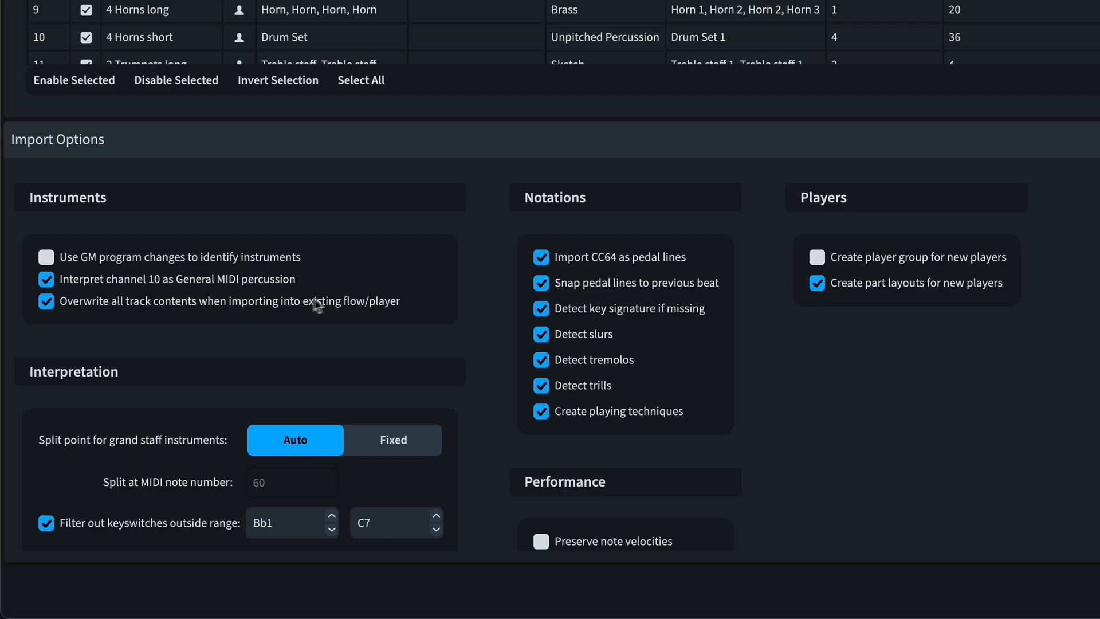
{"action": "left_click", "coordinate": [46, 301]}
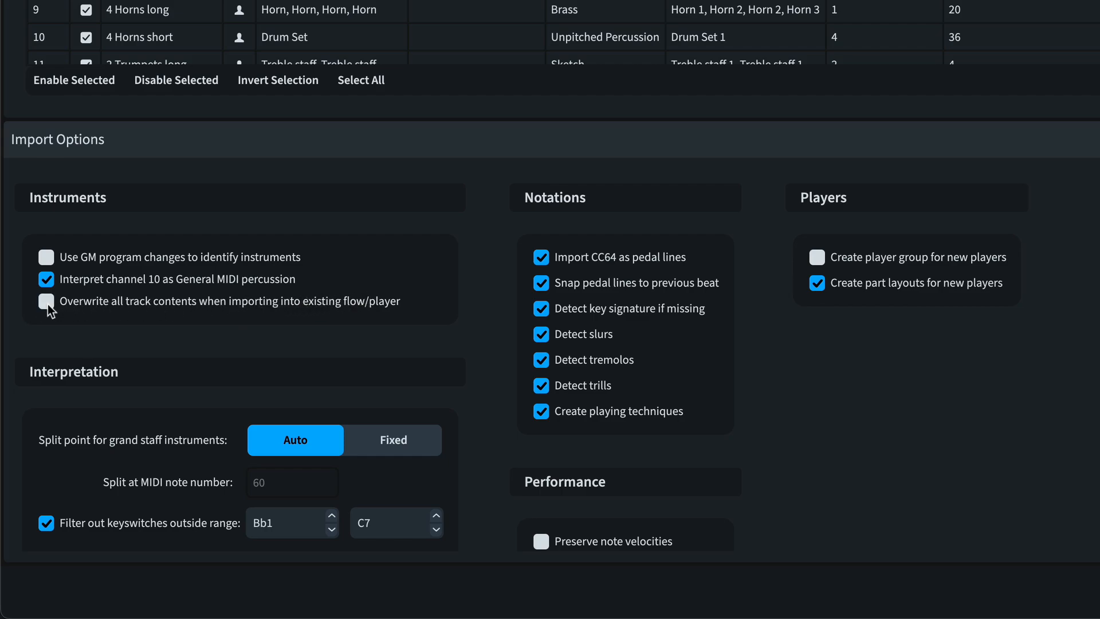
{"action": "left_click", "coordinate": [47, 301]}
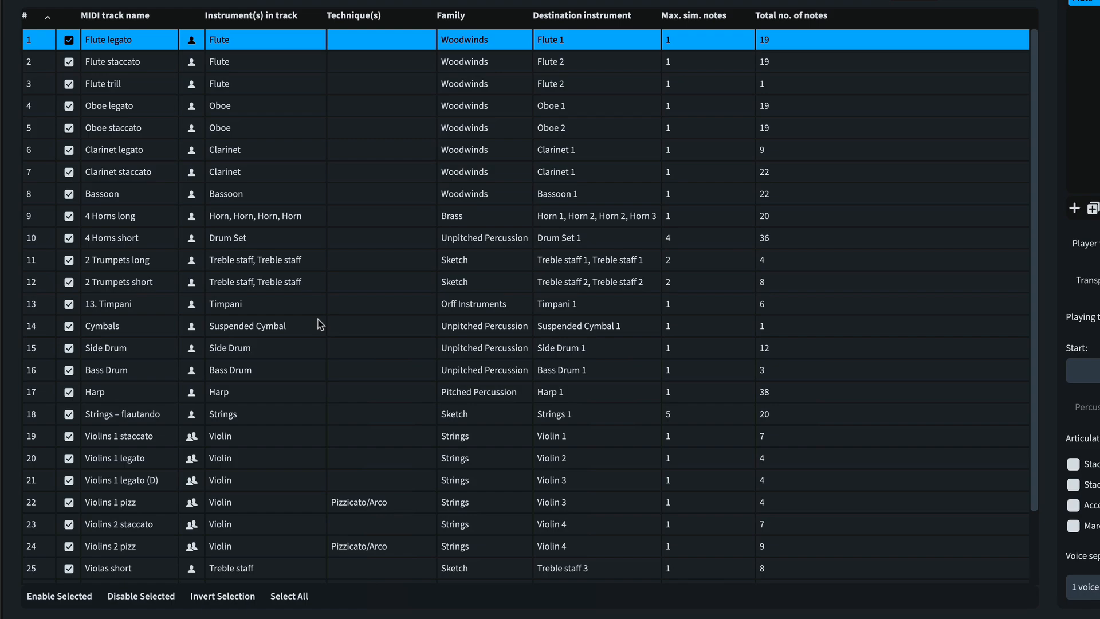
Disable woodwind tracks 1–8 and percussion tracks 13–16 (timpani, cymbals, side drum, bass drum).
{"action": "left_click", "coordinate": [596, 325]}
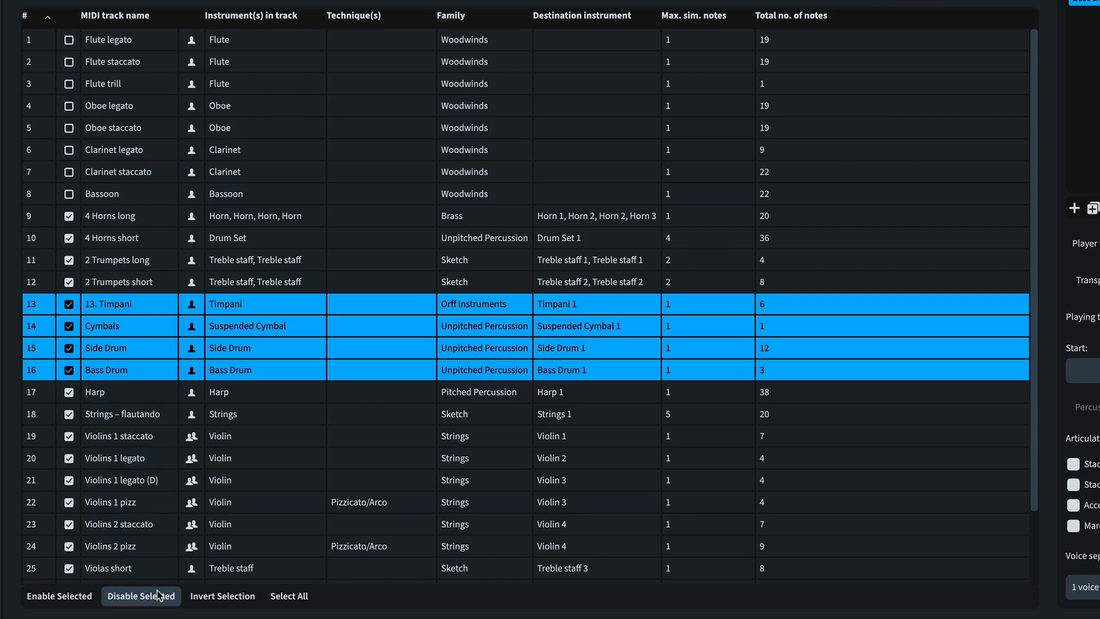
{"action": "left_click", "coordinate": [140, 595]}
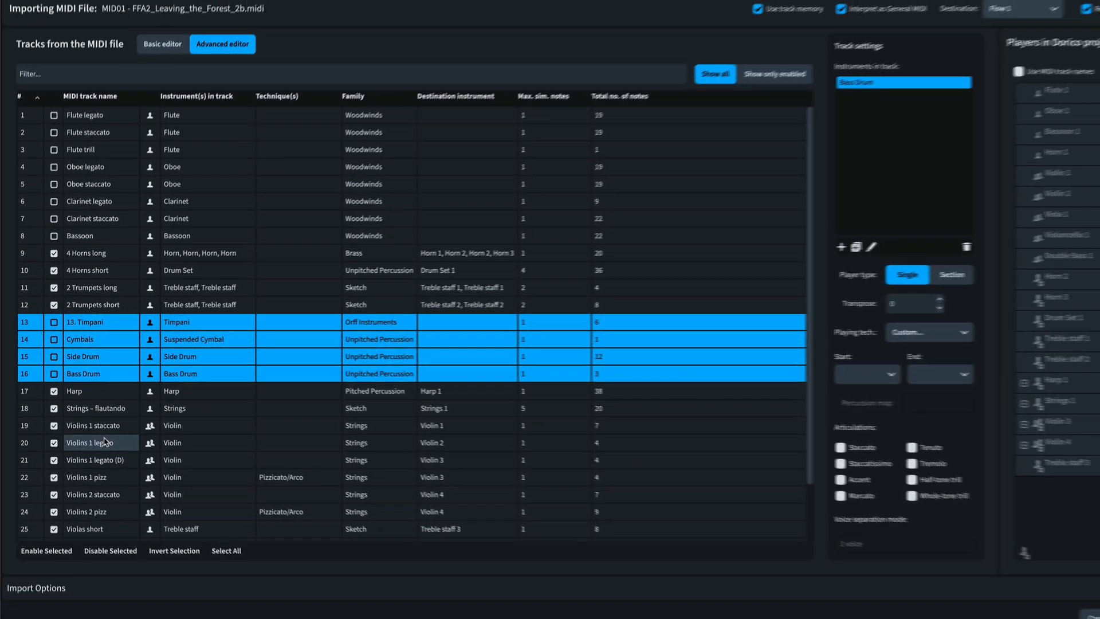